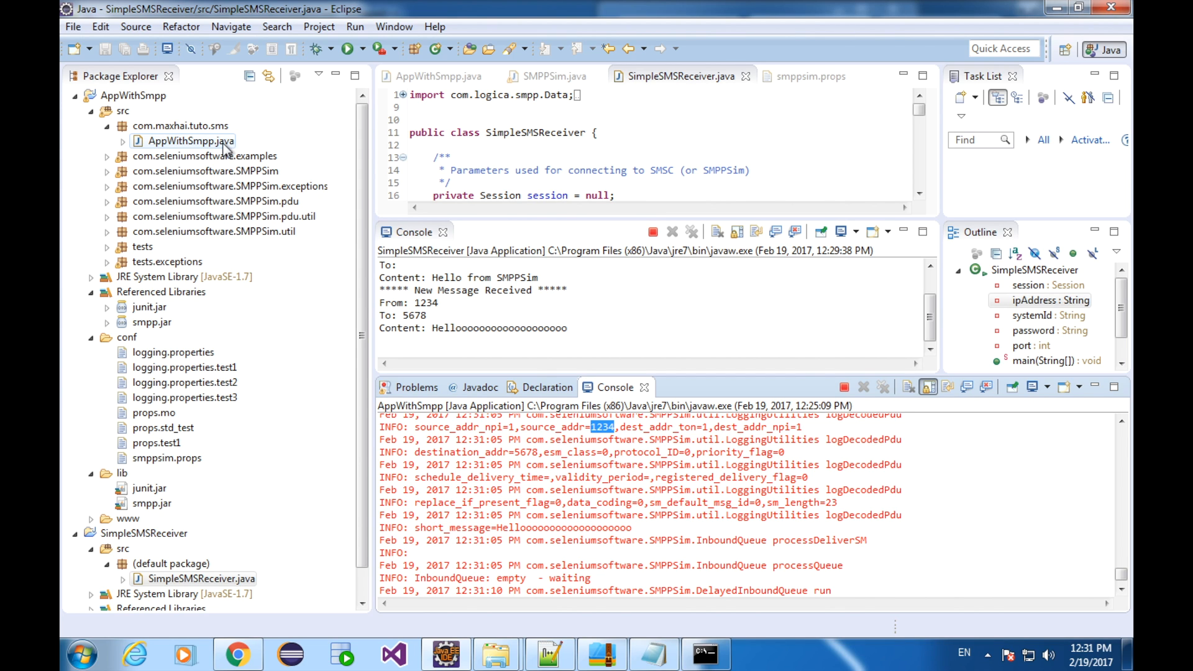
Step: Browse the com.seleniumsoftware packages in the Package Explorer and collapse them again
click(109, 156)
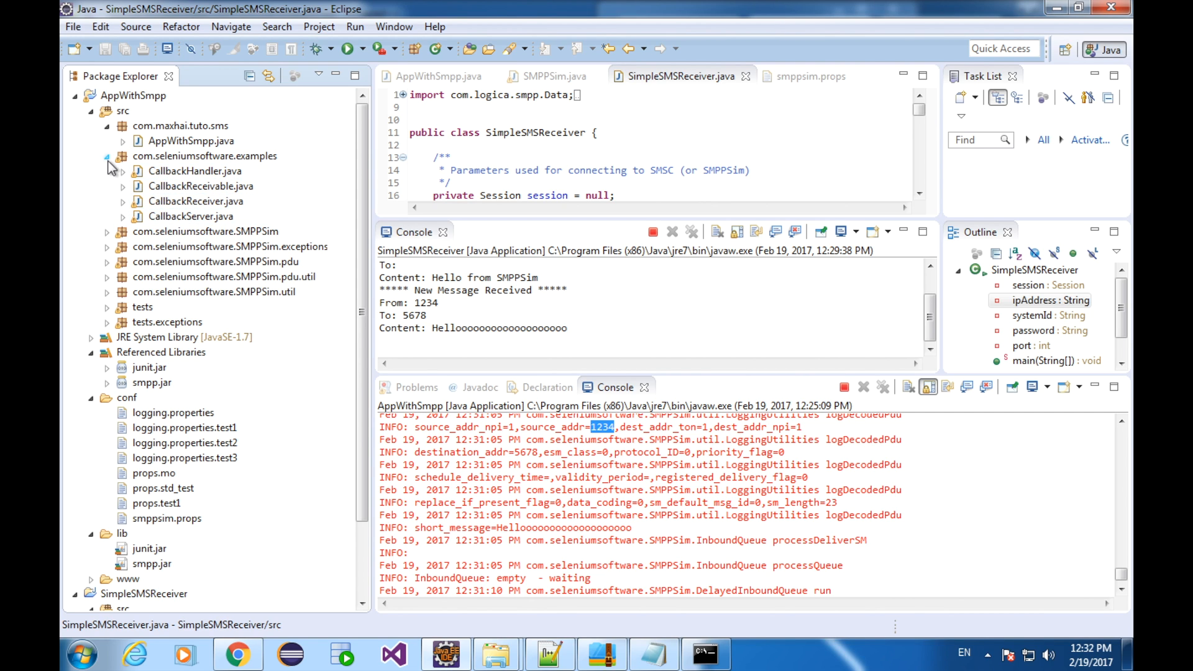
click(110, 171)
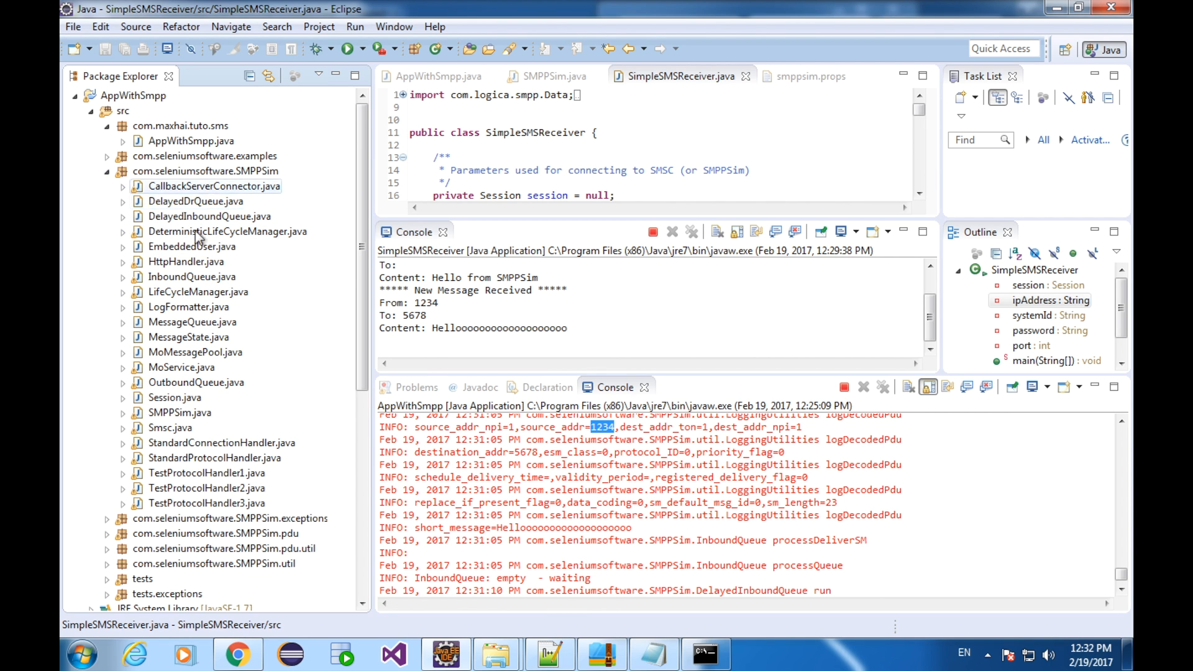
click(110, 170)
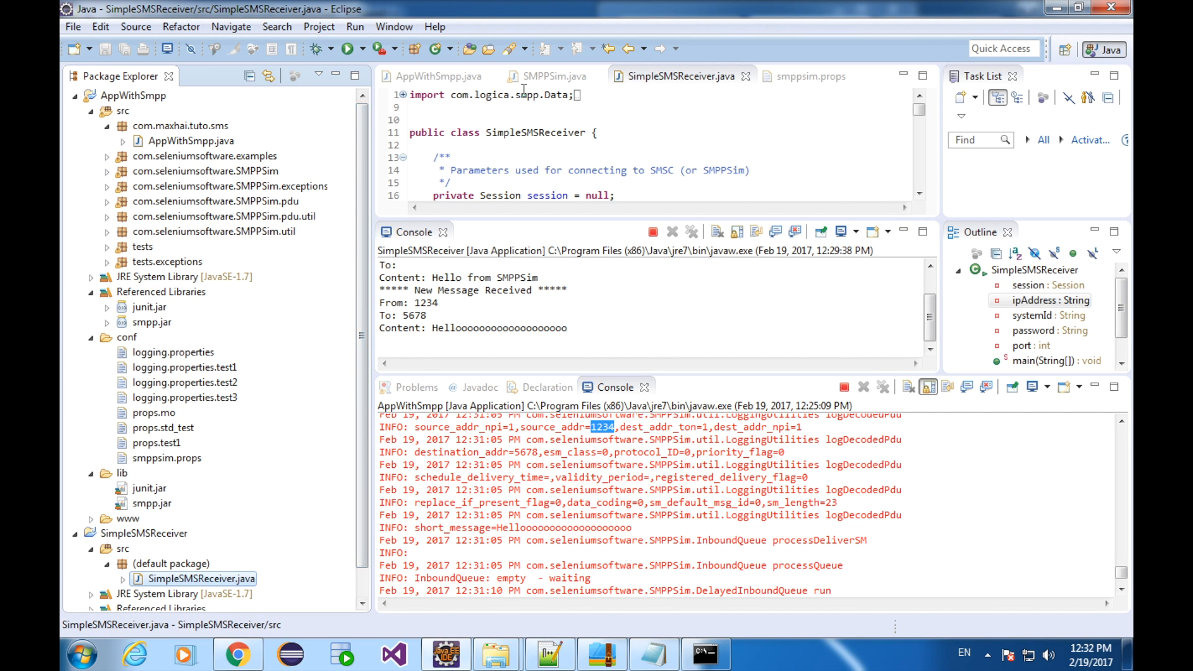
Step: Set a breakpoint on line 217 of SMPPSim.java and terminate the running AppWithSmpp
click(552, 75)
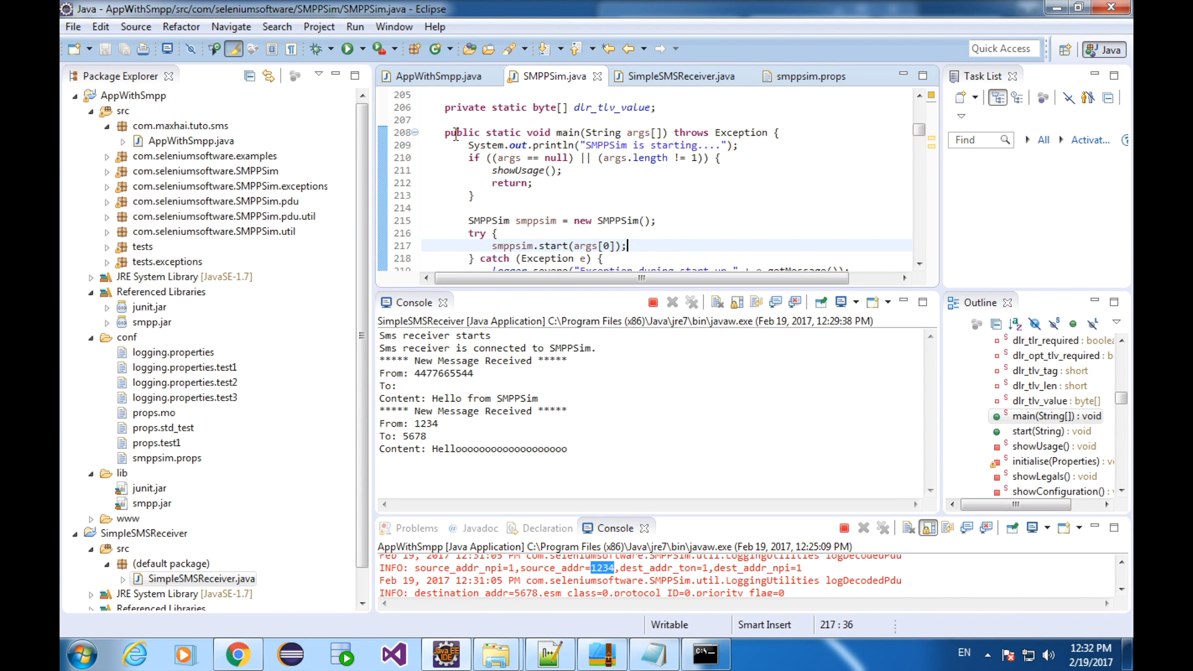
click(354, 26)
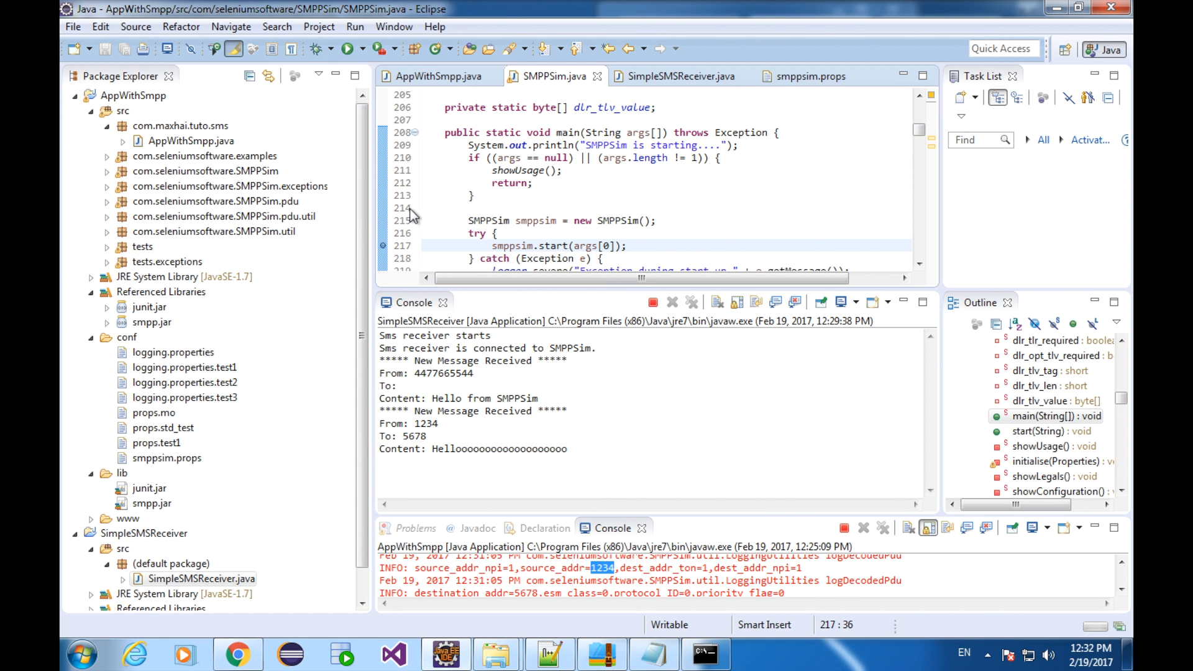
click(628, 246)
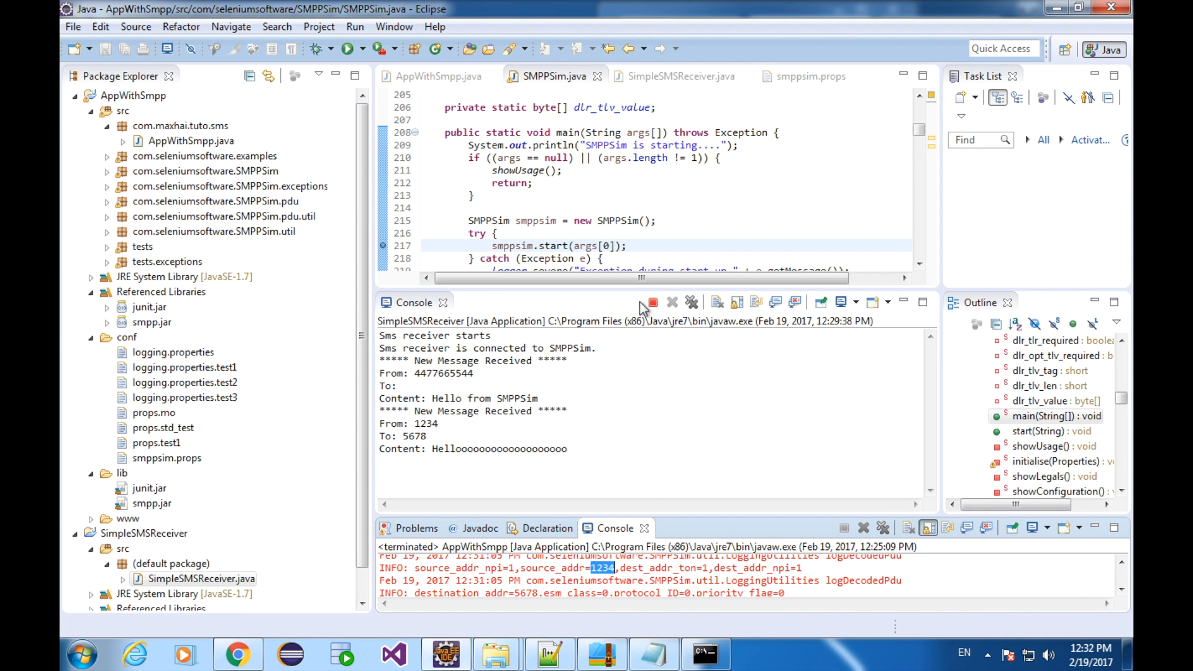
Step: Debug AppWithSmpp as a Java Application, allow firewall access and accept the Debug perspective
right_click(194, 140)
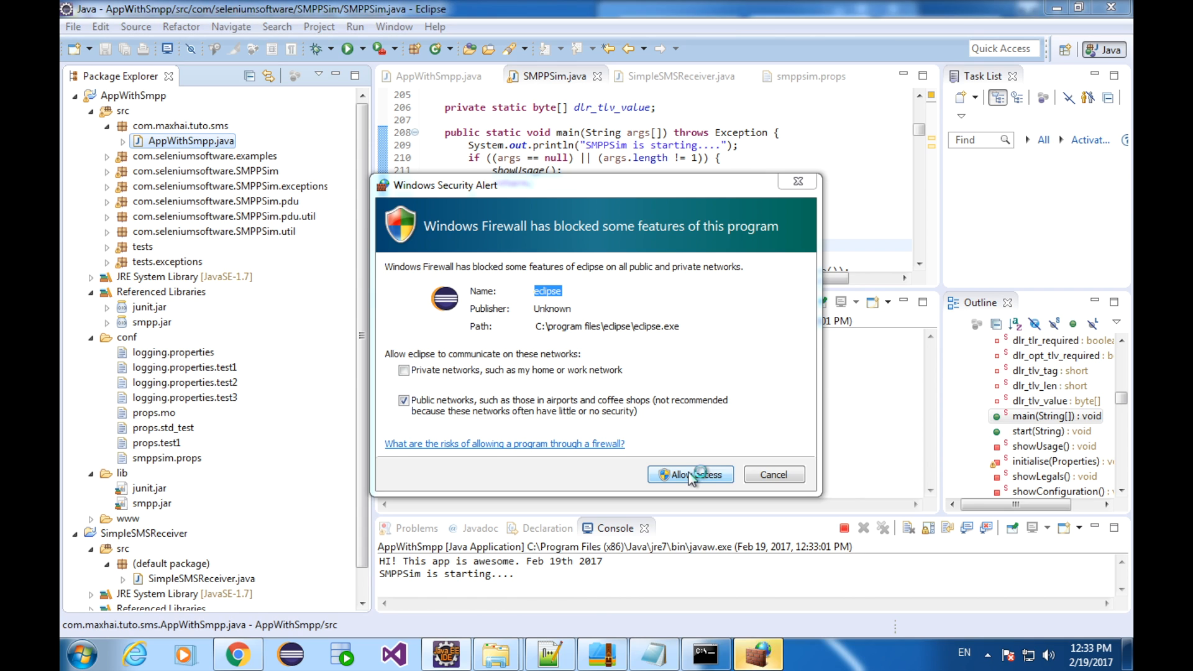
click(689, 474)
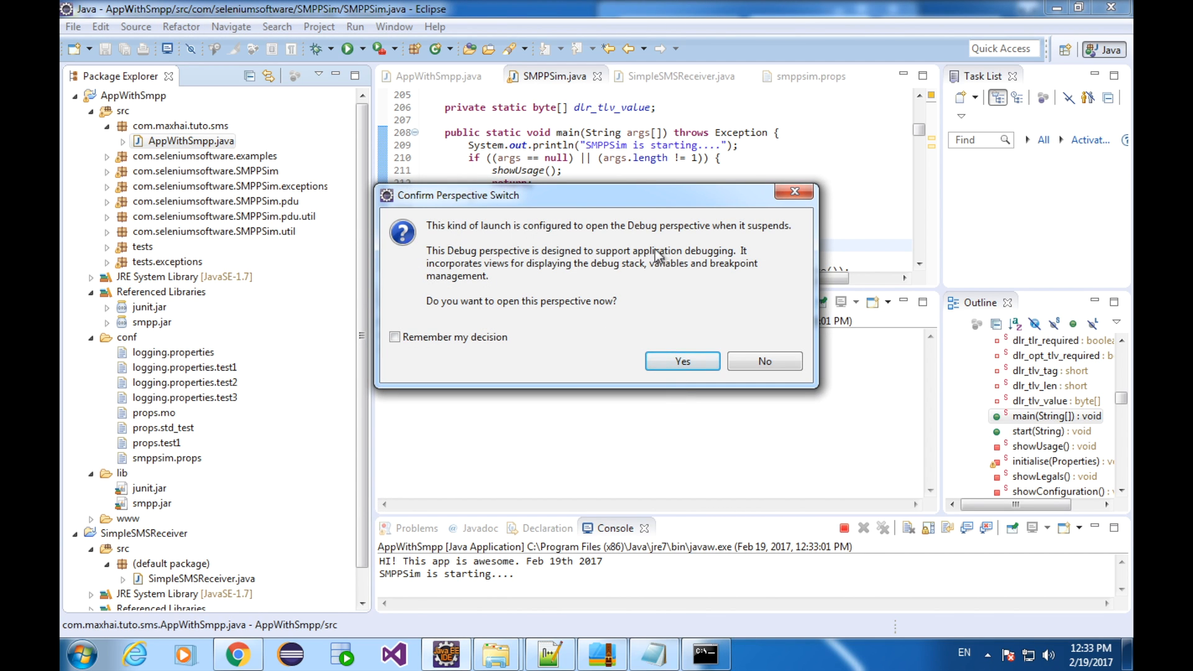
mouse_move(719, 290)
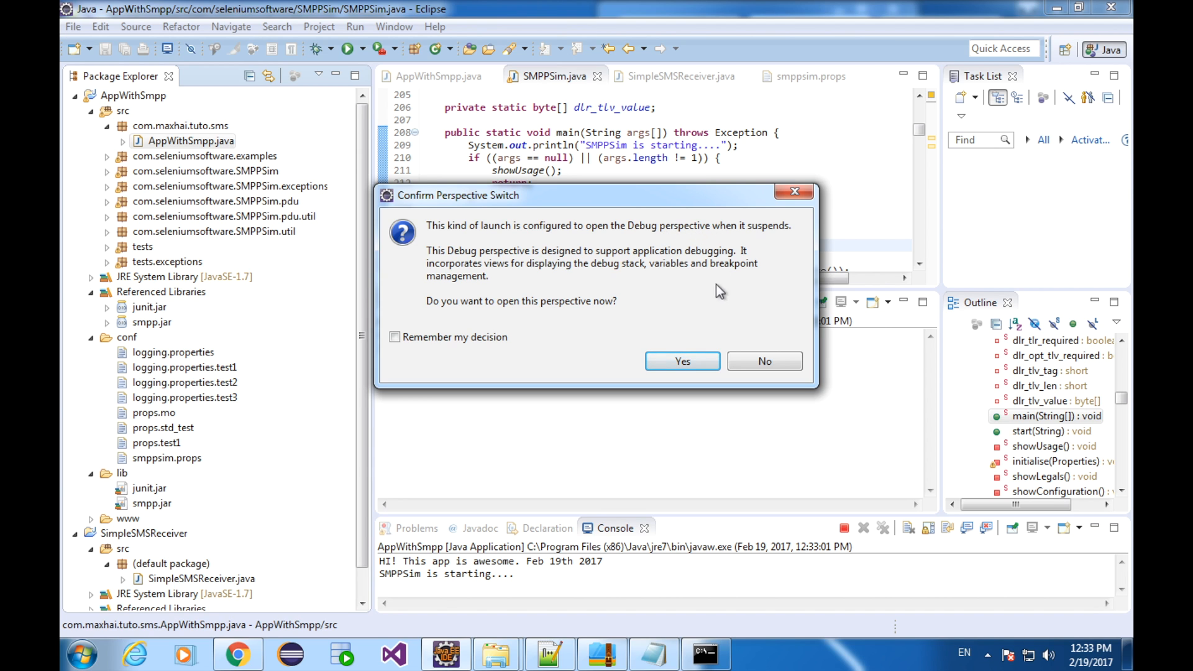
click(681, 360)
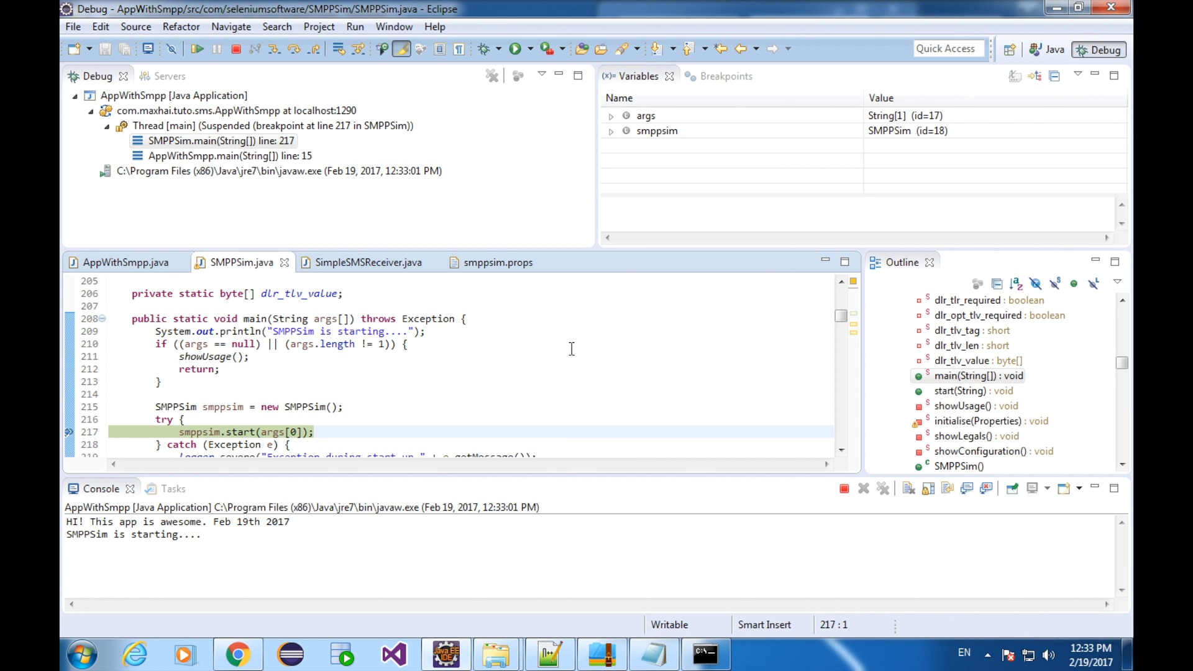
mouse_move(294, 48)
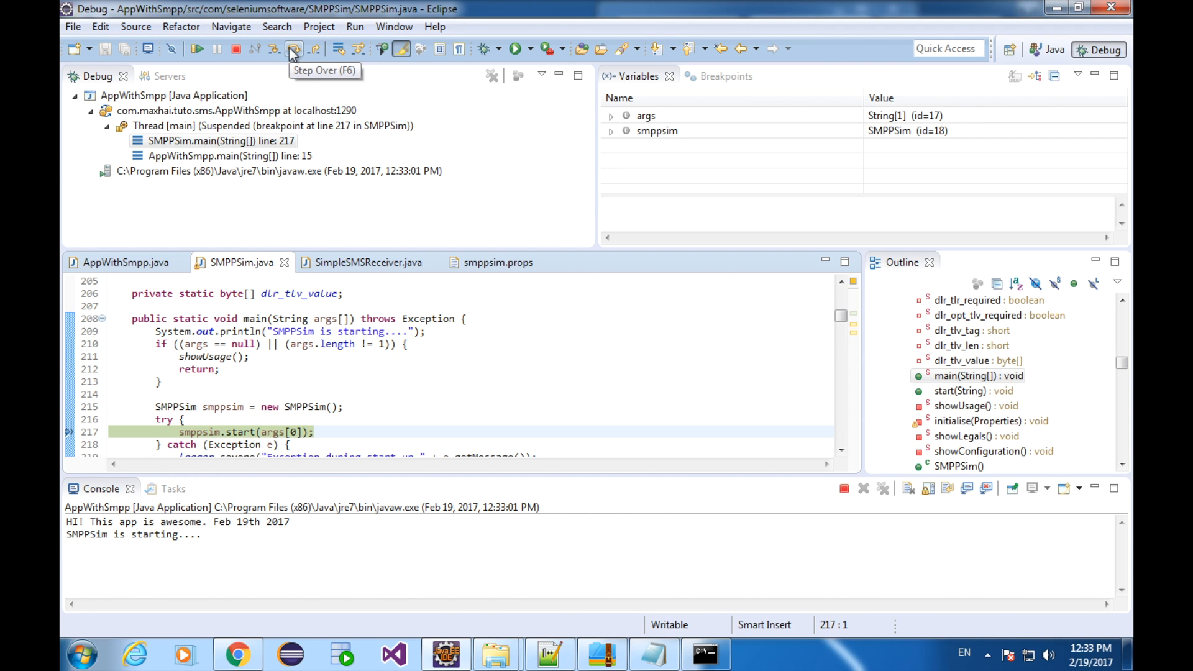
Step: Step over smppsim.start on line 217 so execution pauses at line 224
click(293, 49)
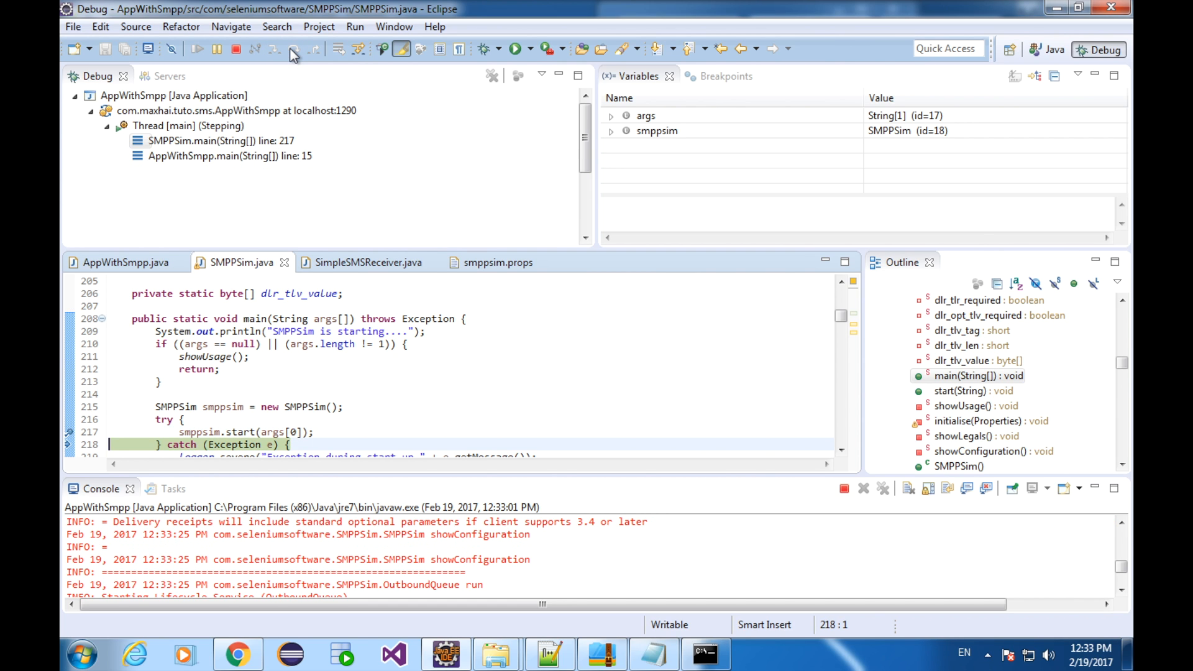
click(272, 49)
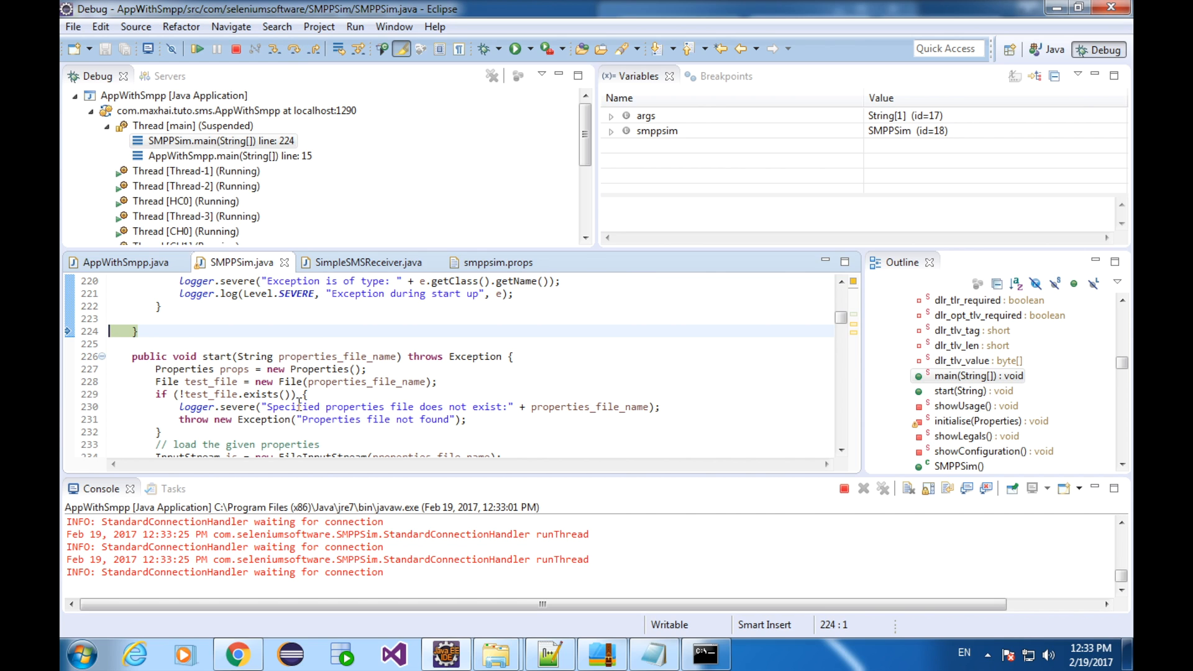
mouse_move(311, 381)
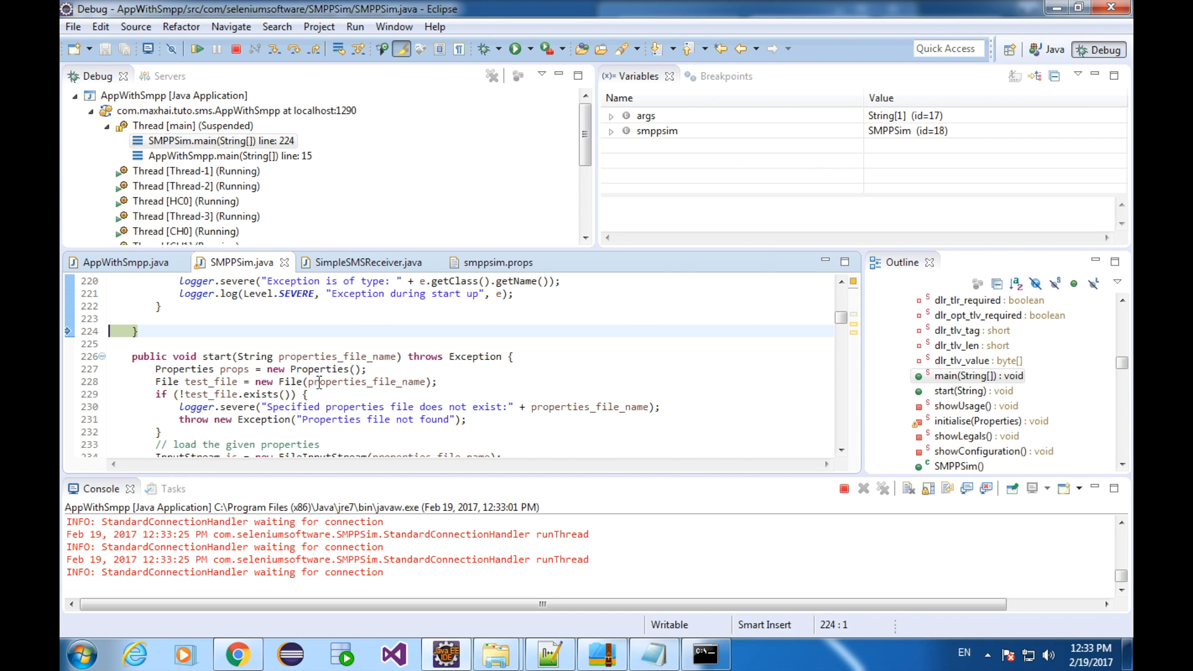
Step: Add a breakpoint at line 227, terminate the session and relaunch AppWithSmpp in debug
click(368, 369)
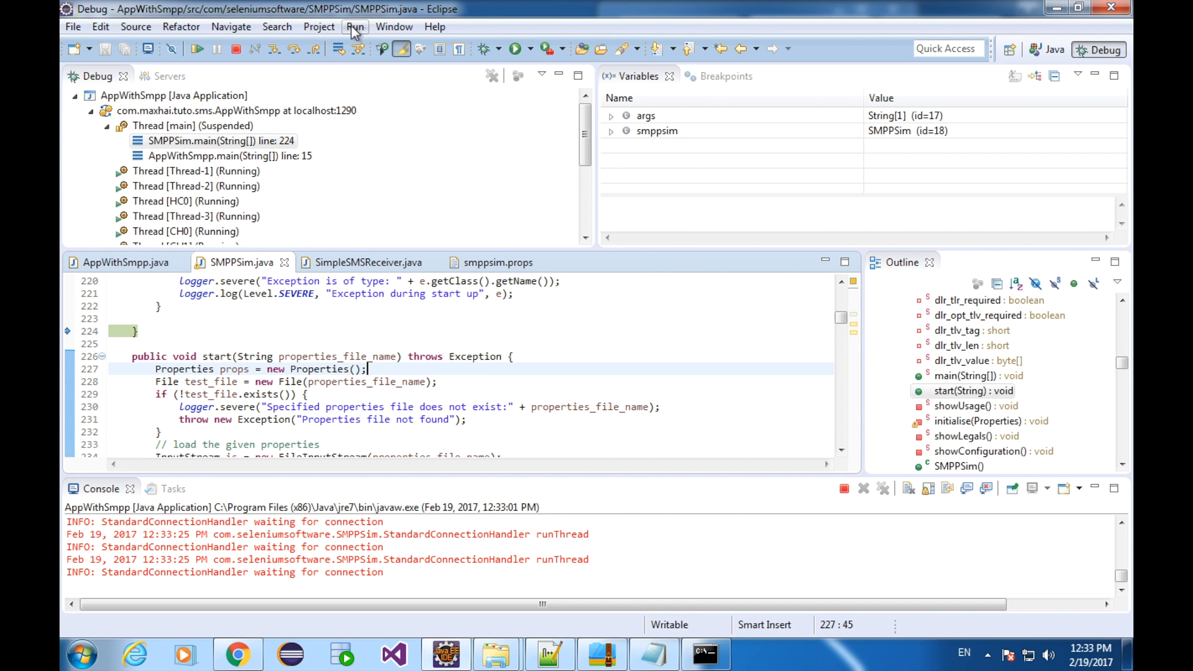
click(354, 26)
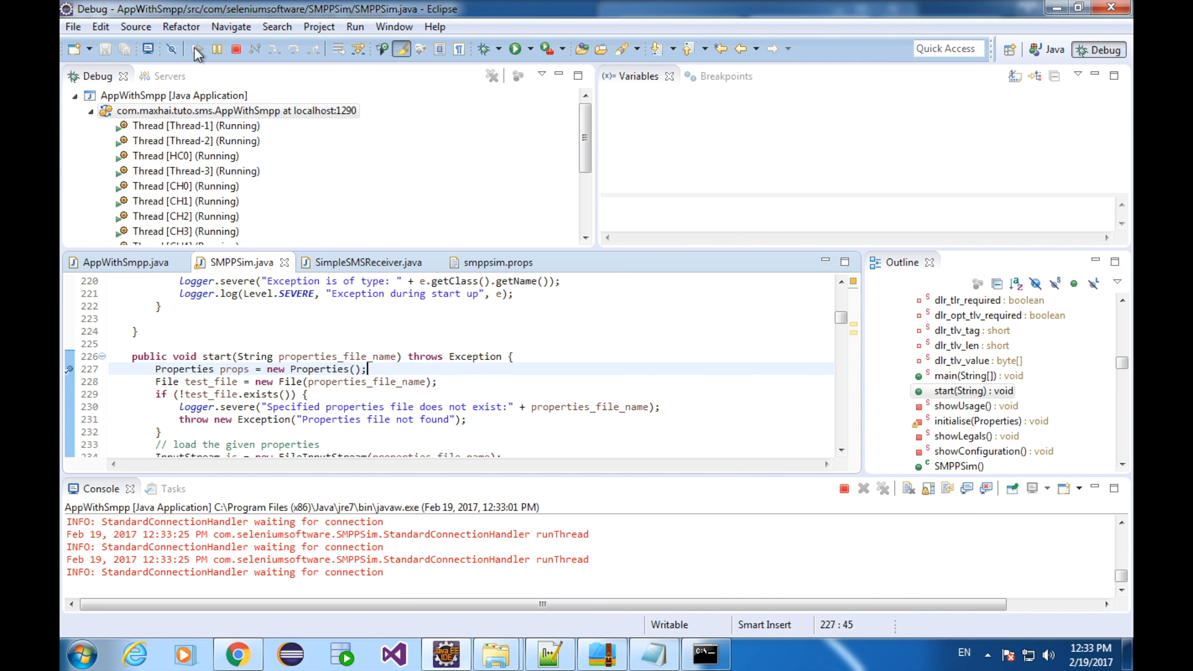
click(236, 48)
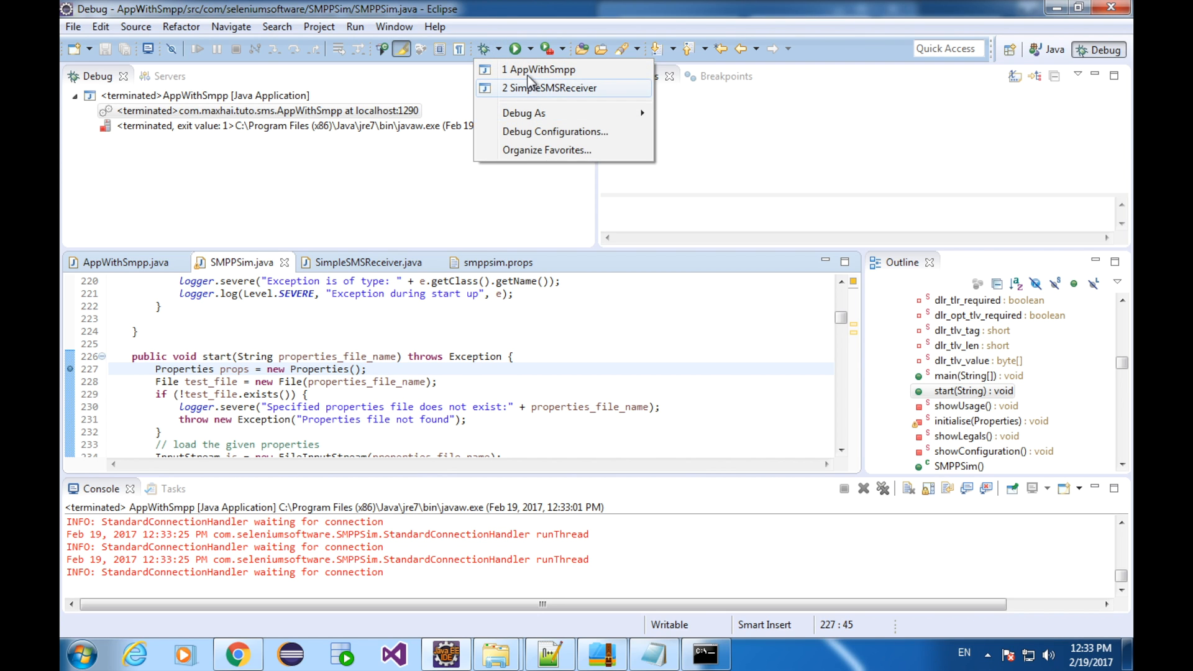
click(538, 70)
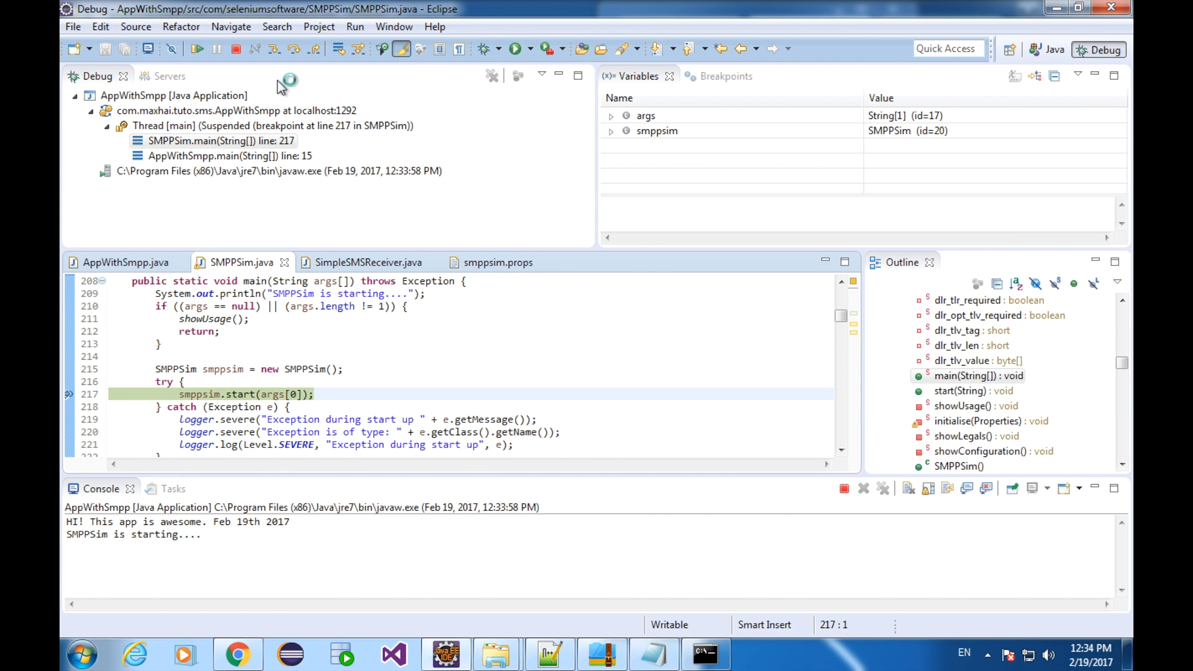
mouse_move(196, 49)
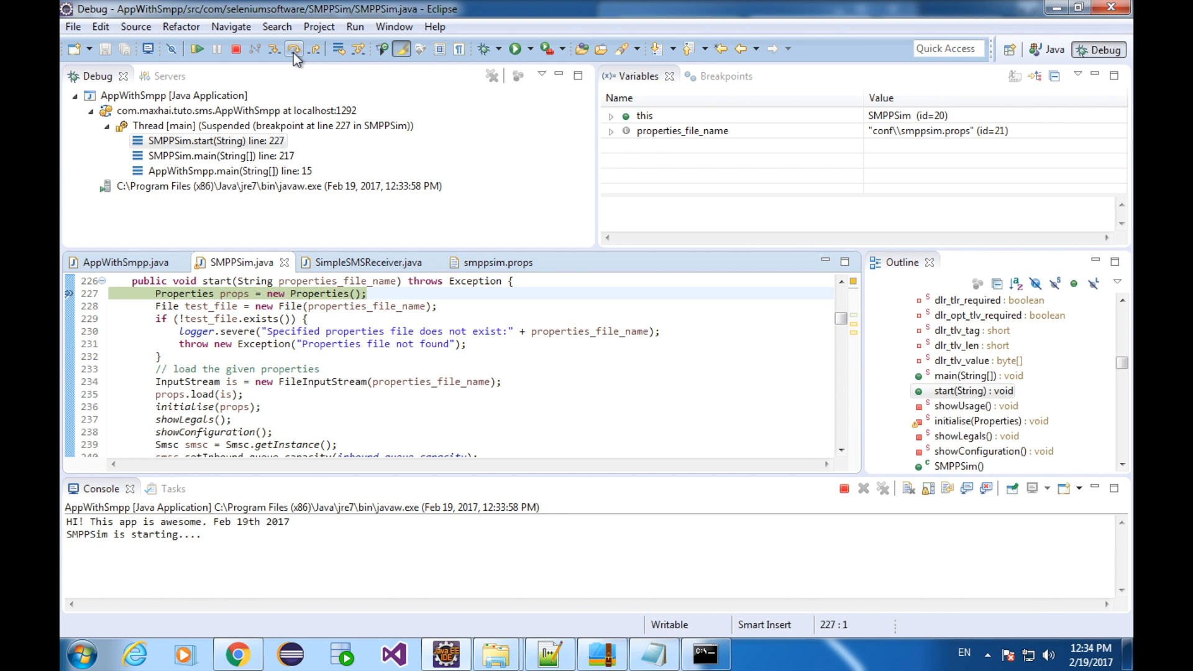
Step: Step over props.load to line 236 and select the props variable in the editor
click(274, 48)
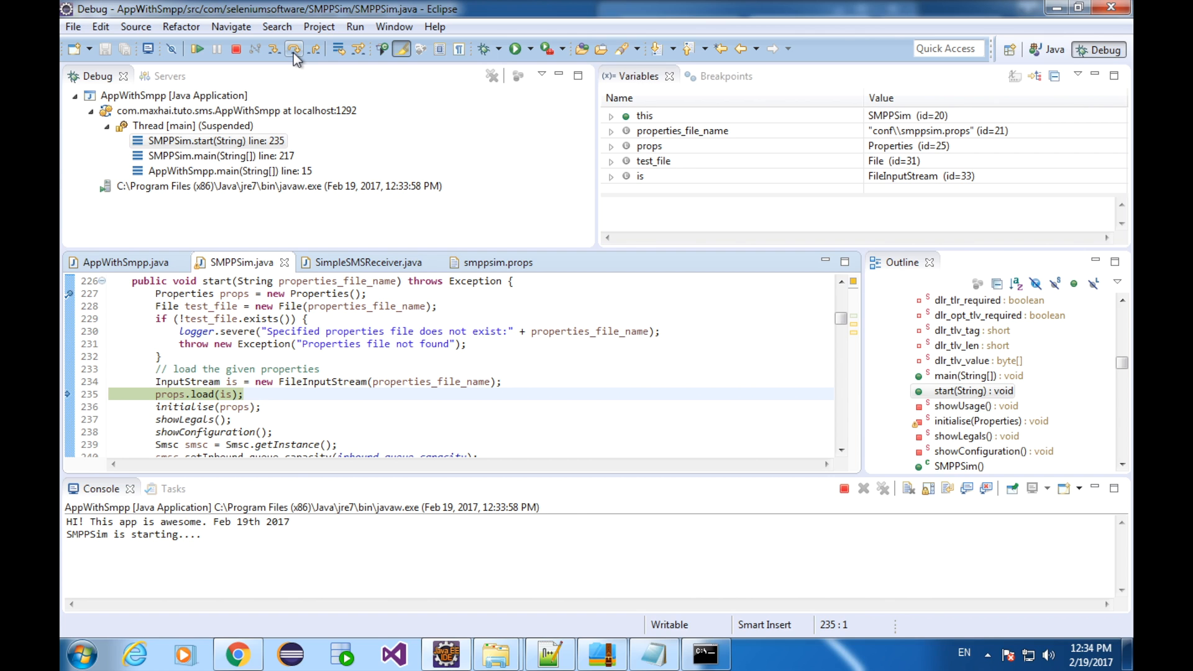
click(274, 48)
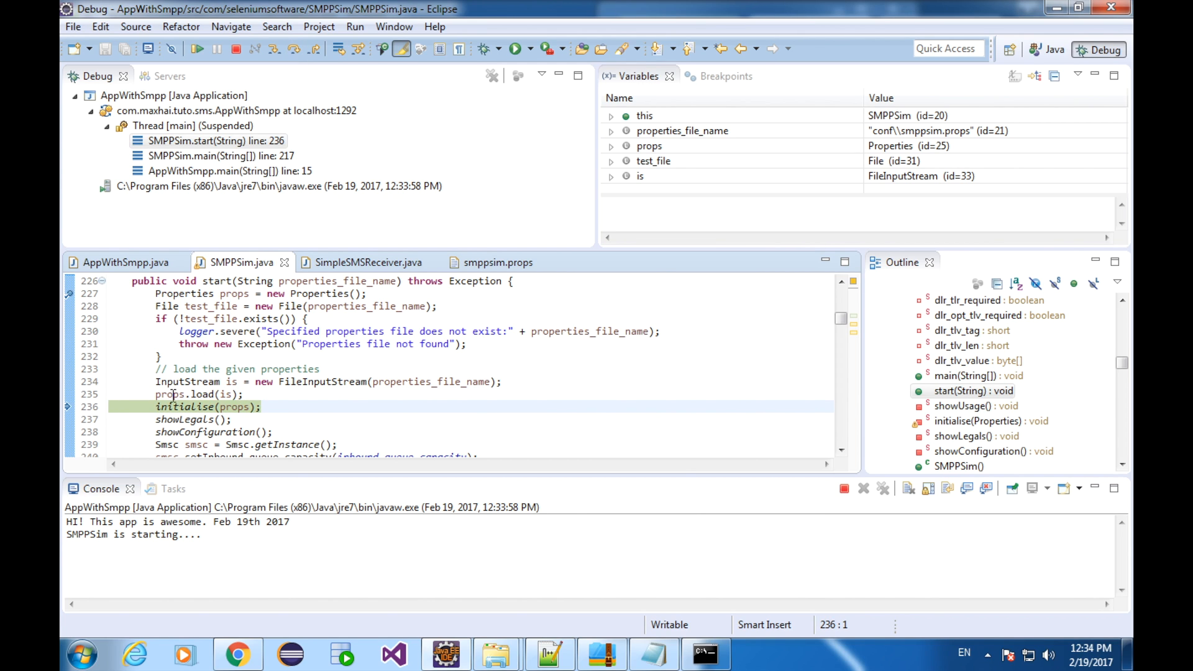
click(168, 394)
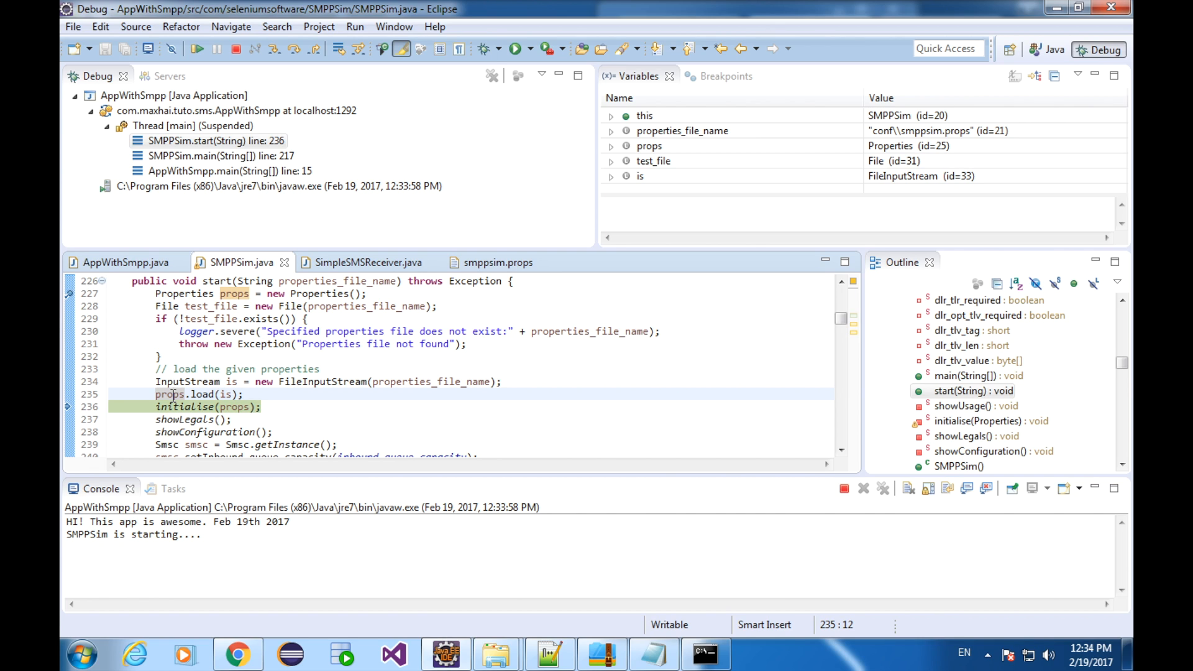
mouse_move(781, 88)
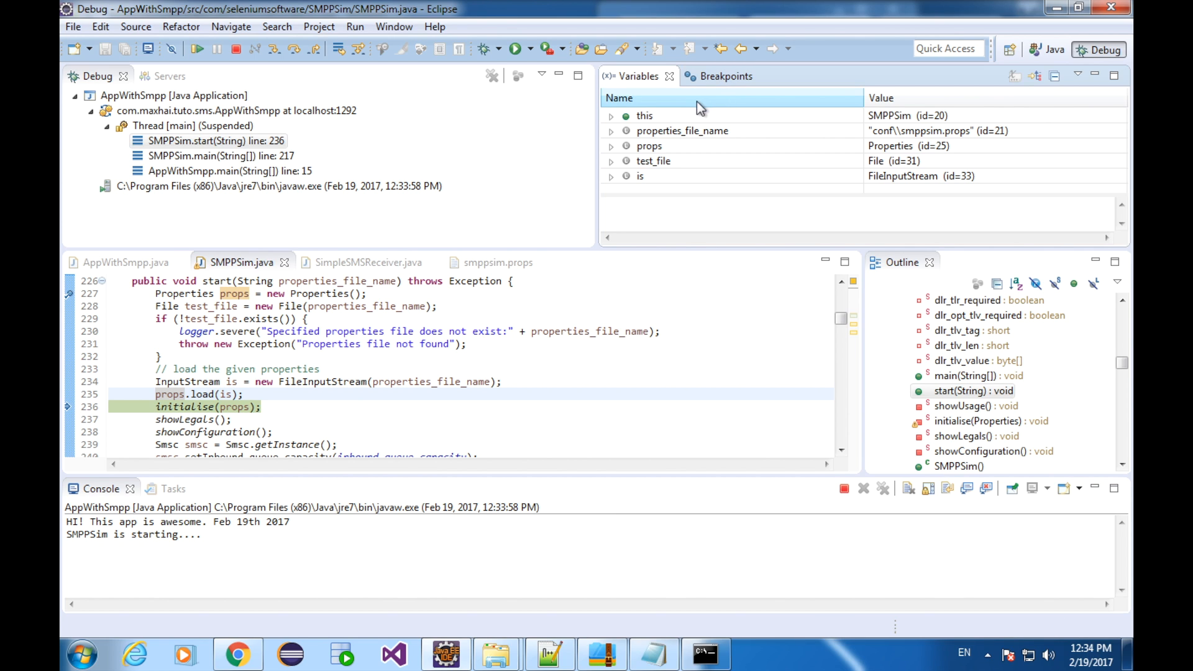
Step: Show the Expressions view and add a watch expression on props
click(394, 26)
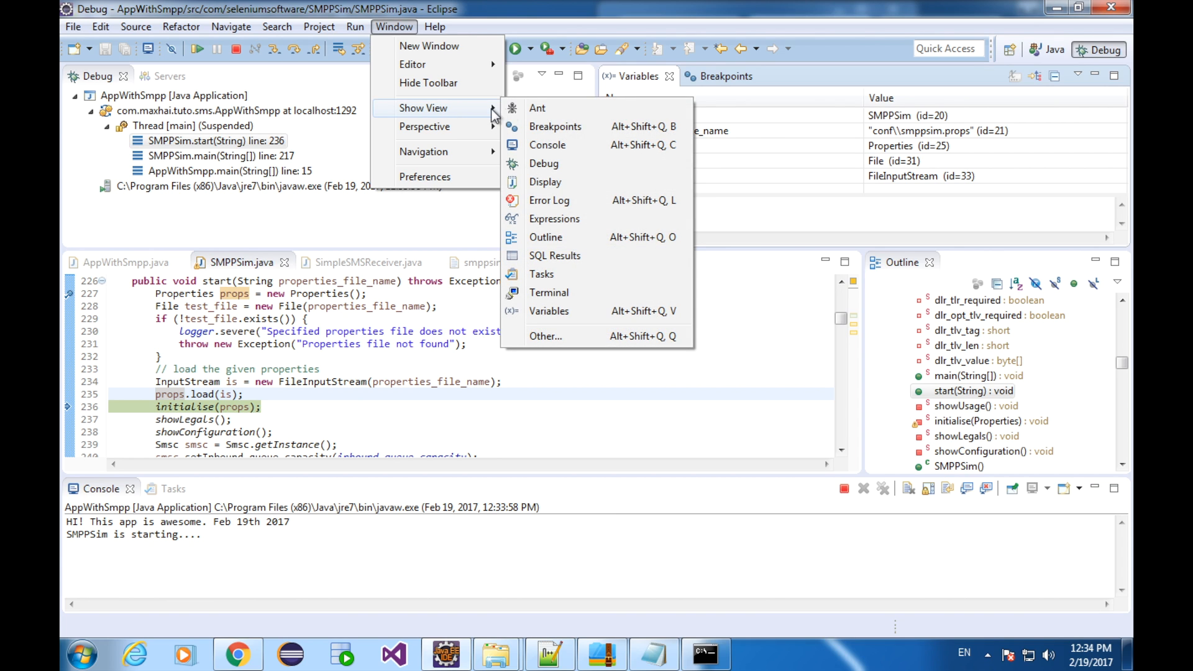
mouse_move(578, 243)
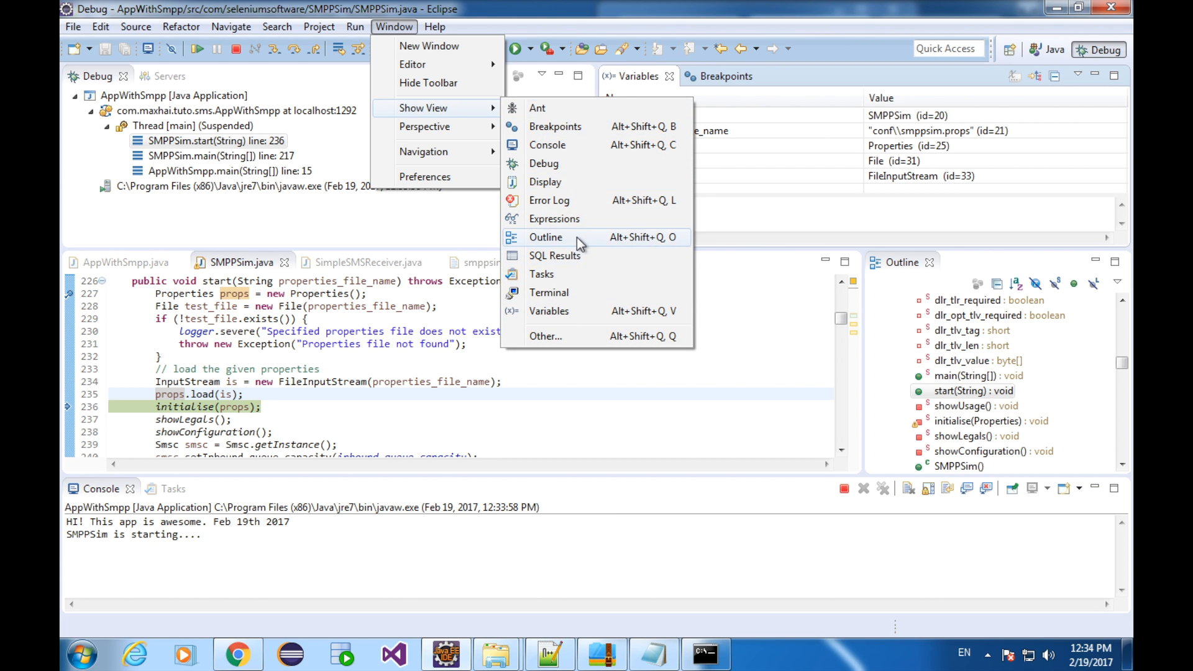
click(554, 219)
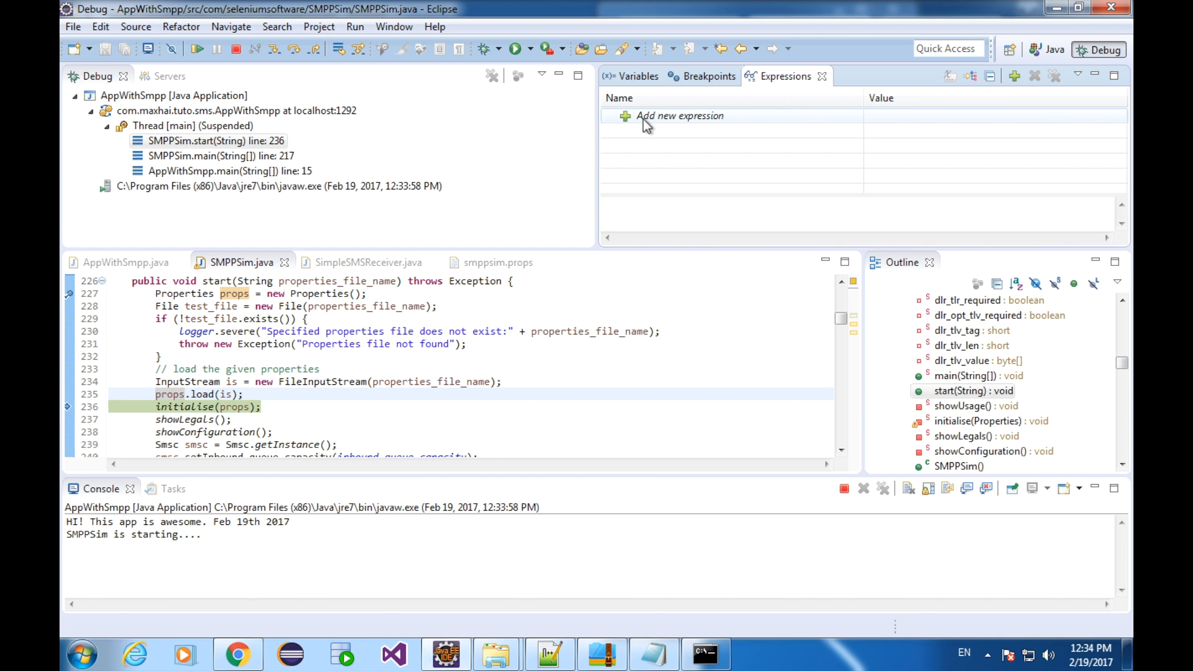
click(679, 116)
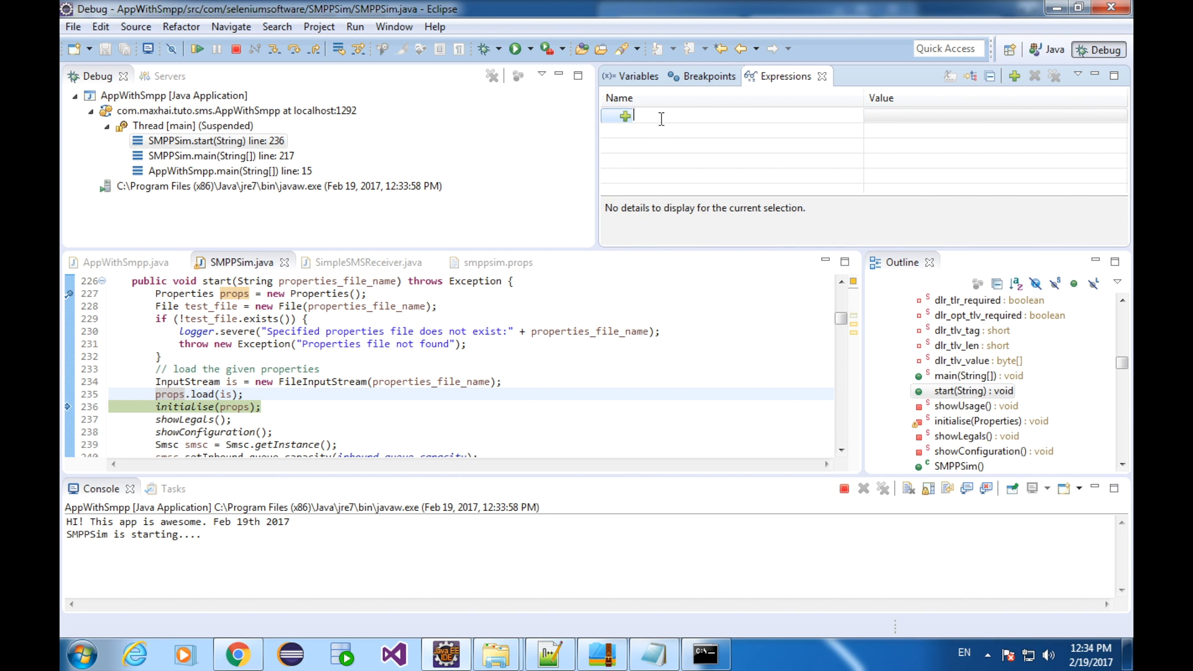
text(props")
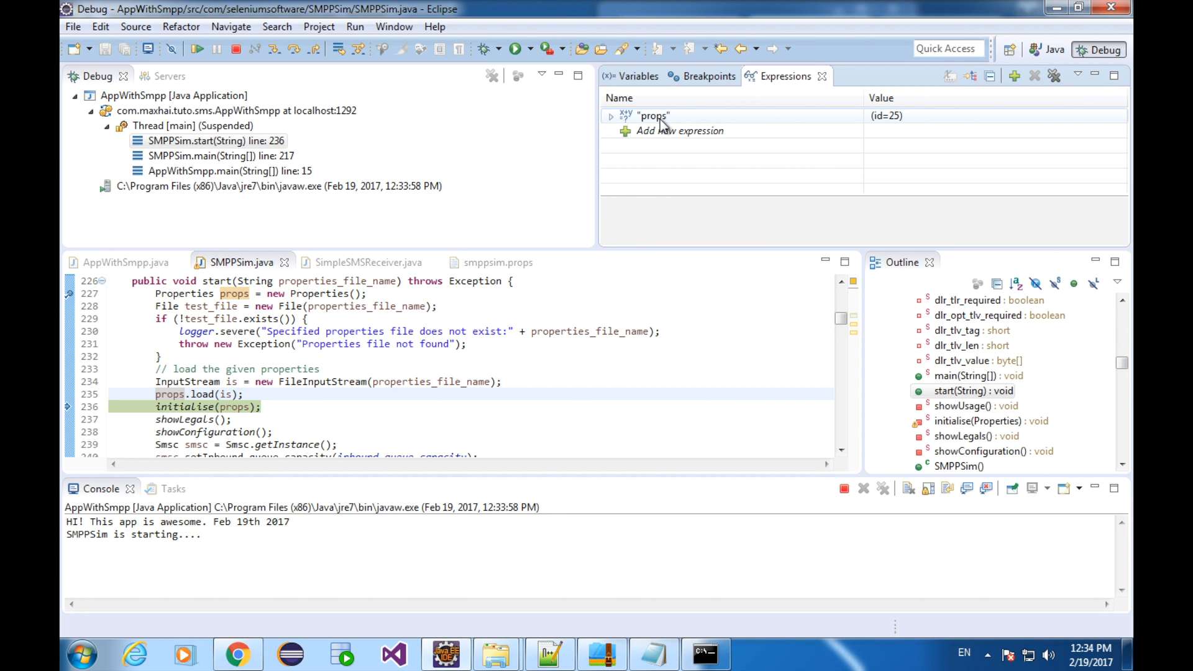
mouse_move(639, 122)
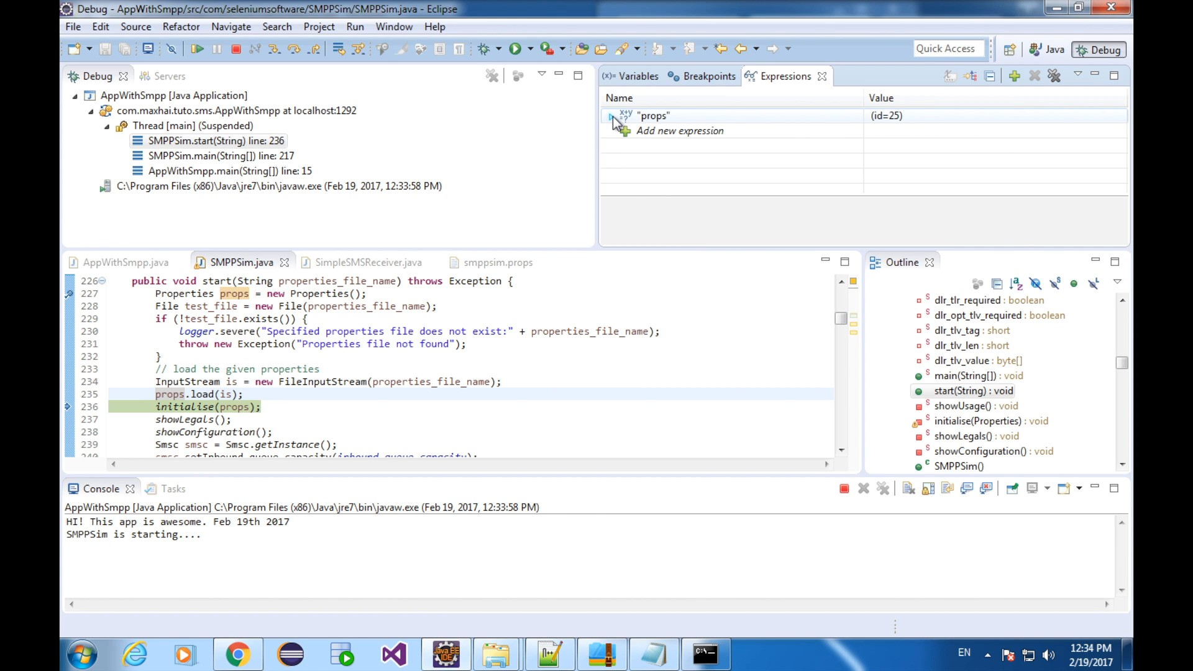
click(611, 115)
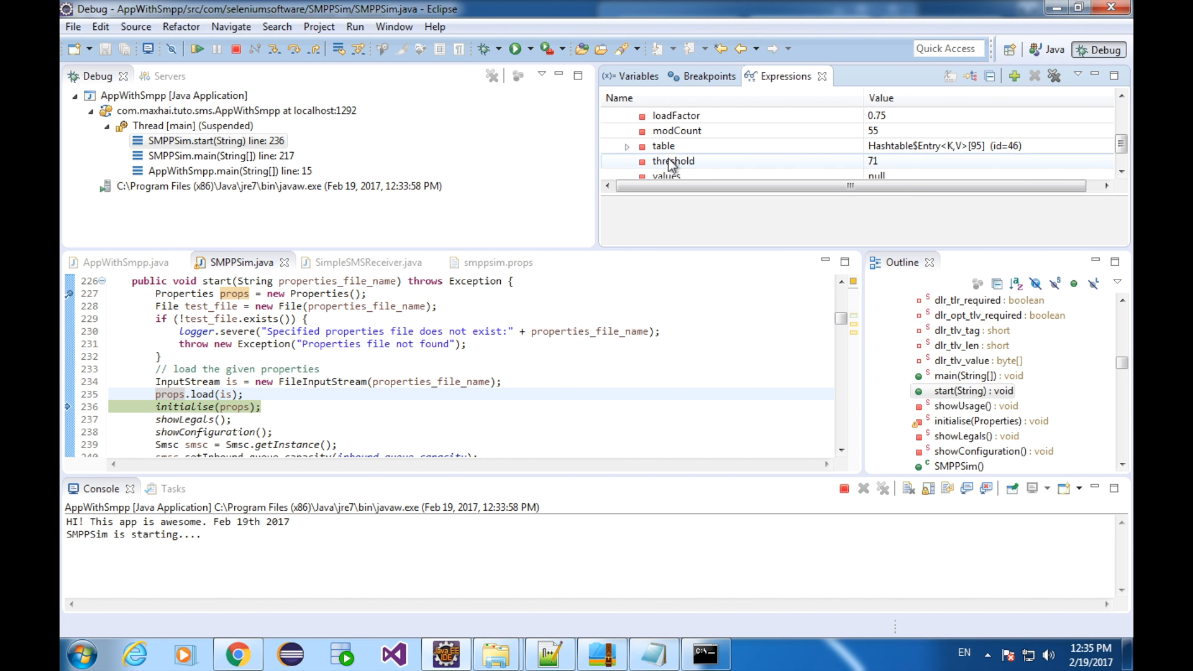
click(626, 145)
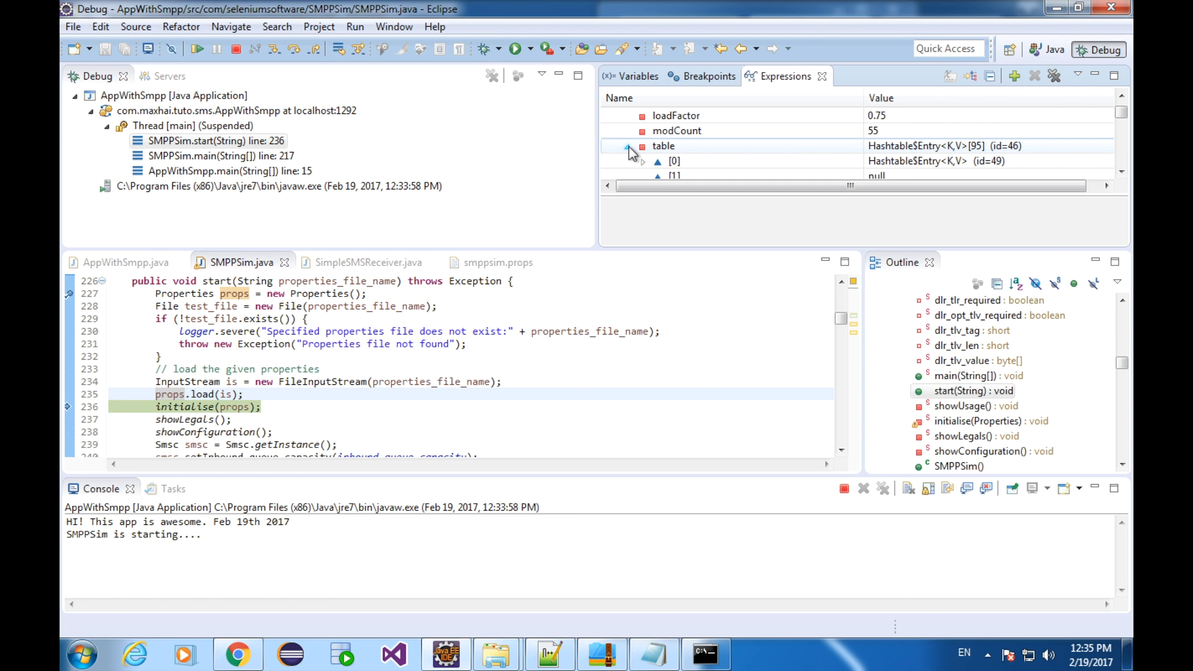
click(626, 147)
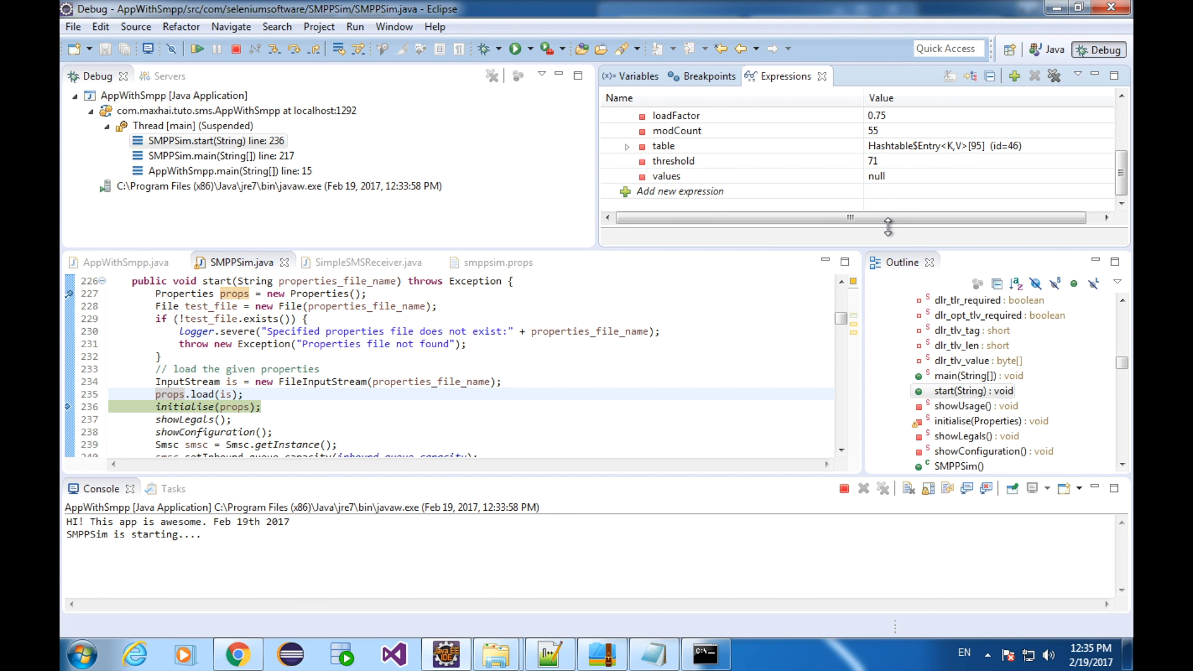
click(1120, 143)
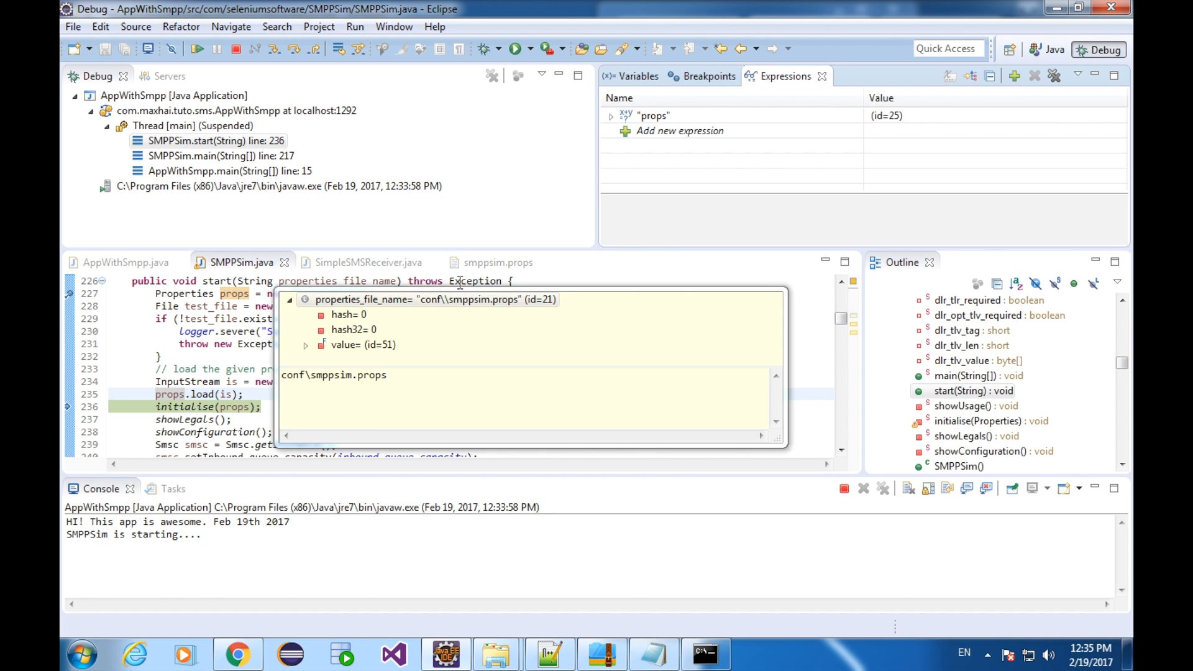
mouse_move(656, 202)
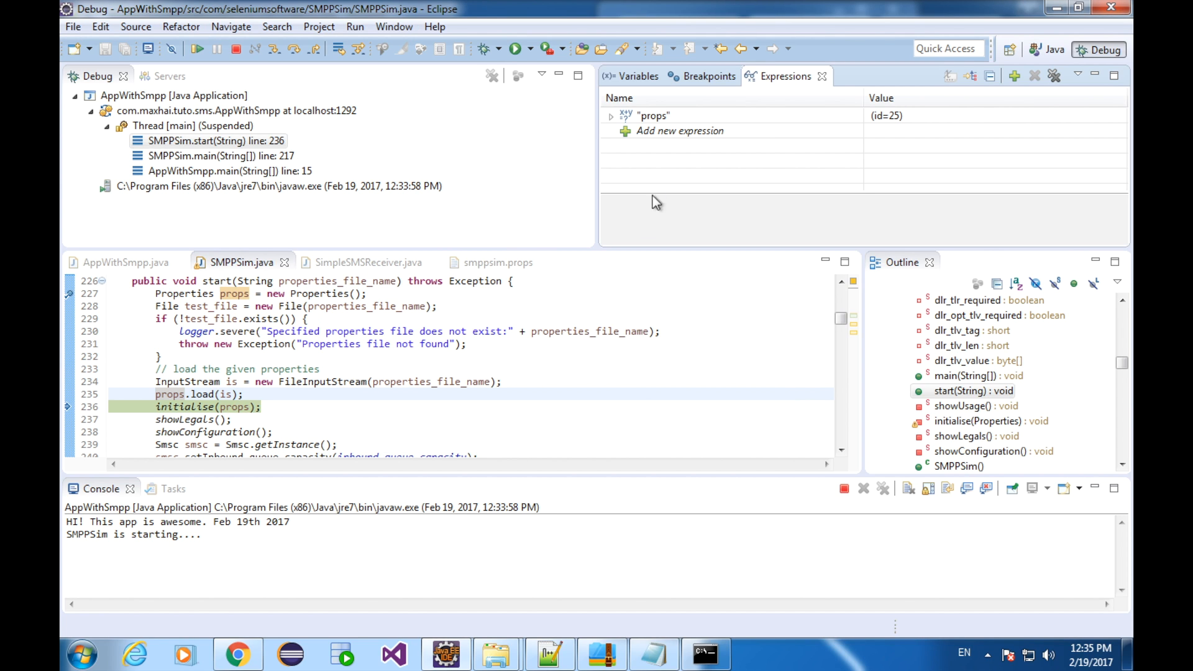
mouse_move(315, 160)
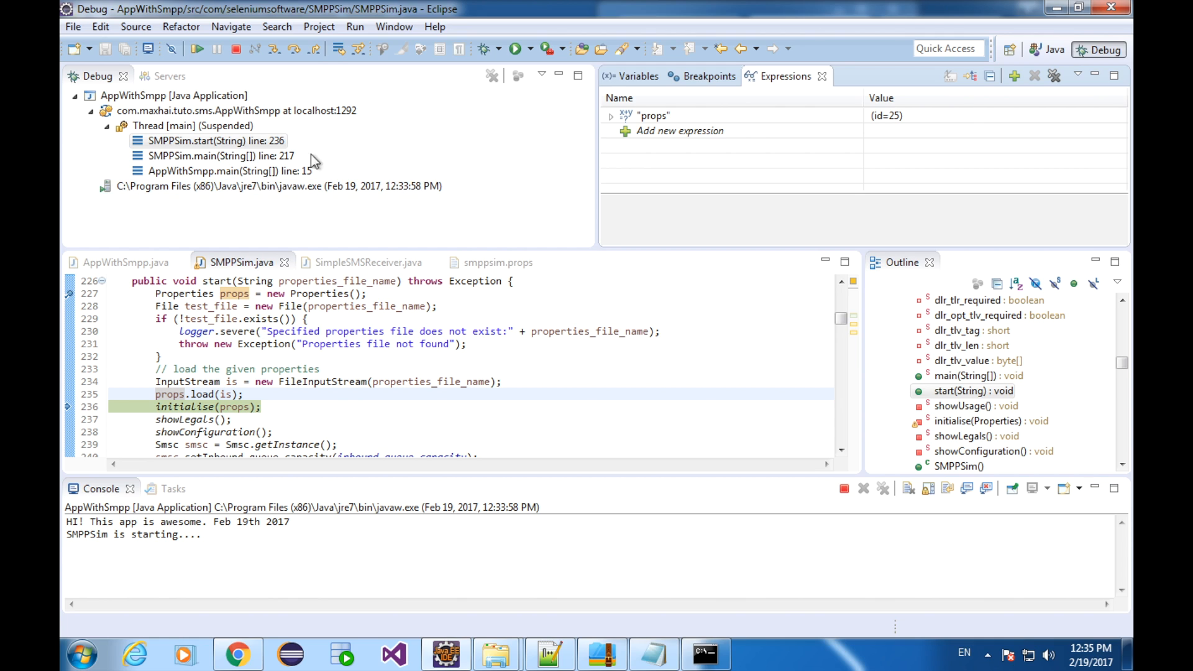
mouse_move(293, 48)
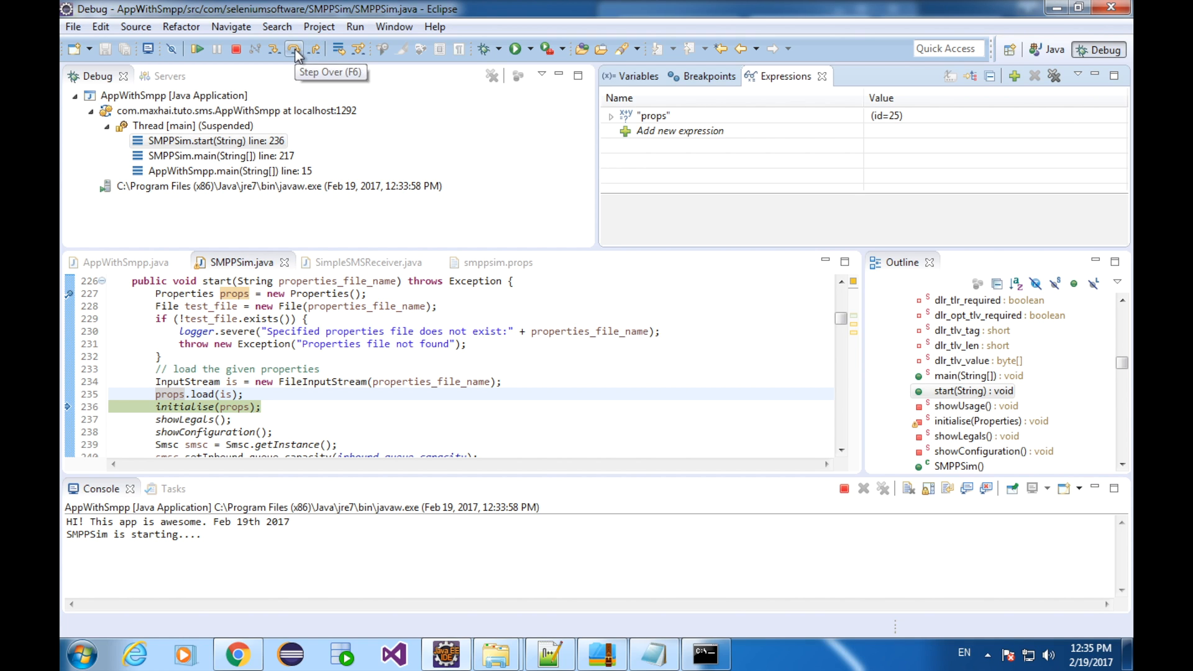
Step: Step over initialise(props) to line 237 and expand the props watch with more room
click(294, 48)
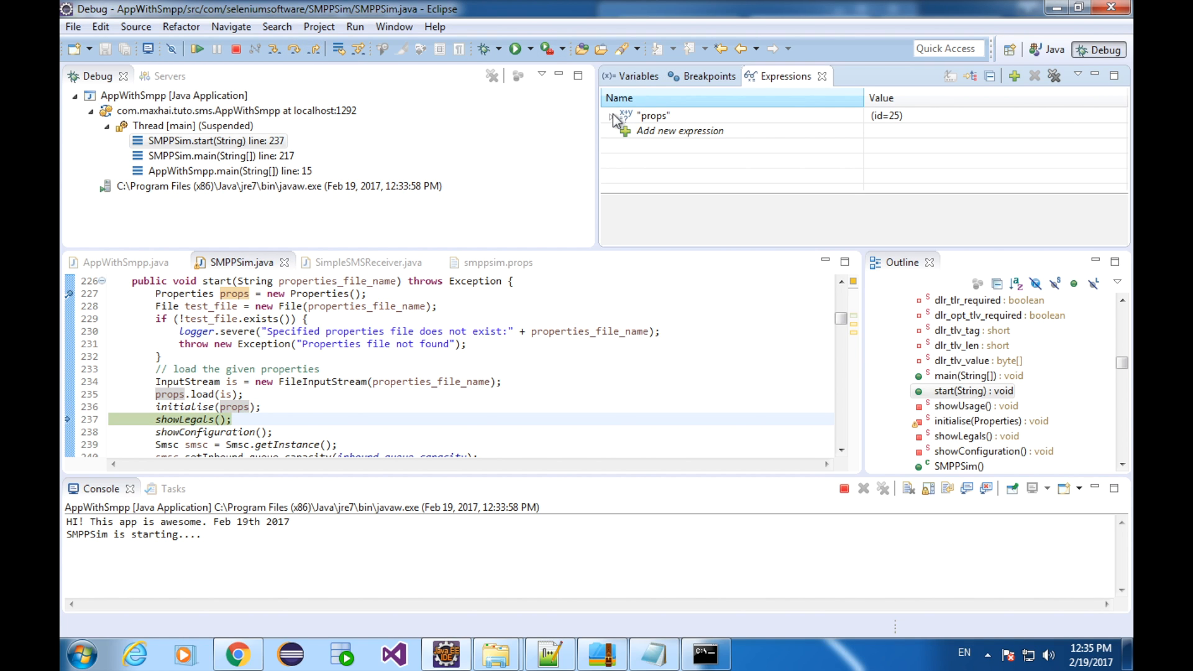
click(611, 116)
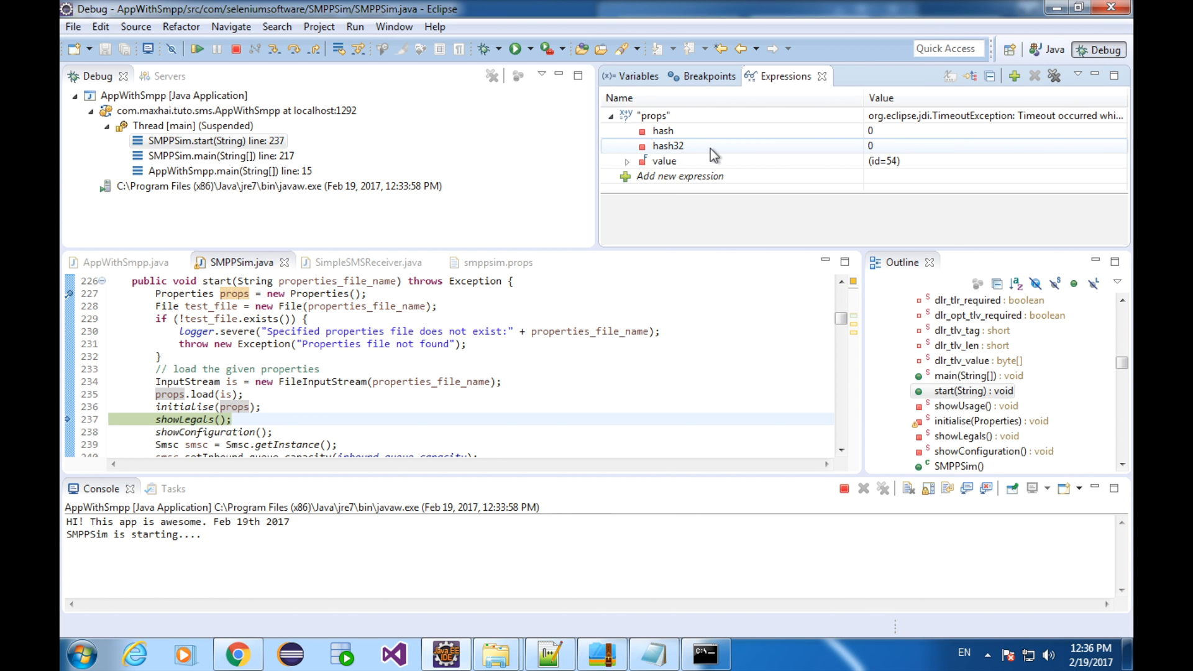
click(626, 162)
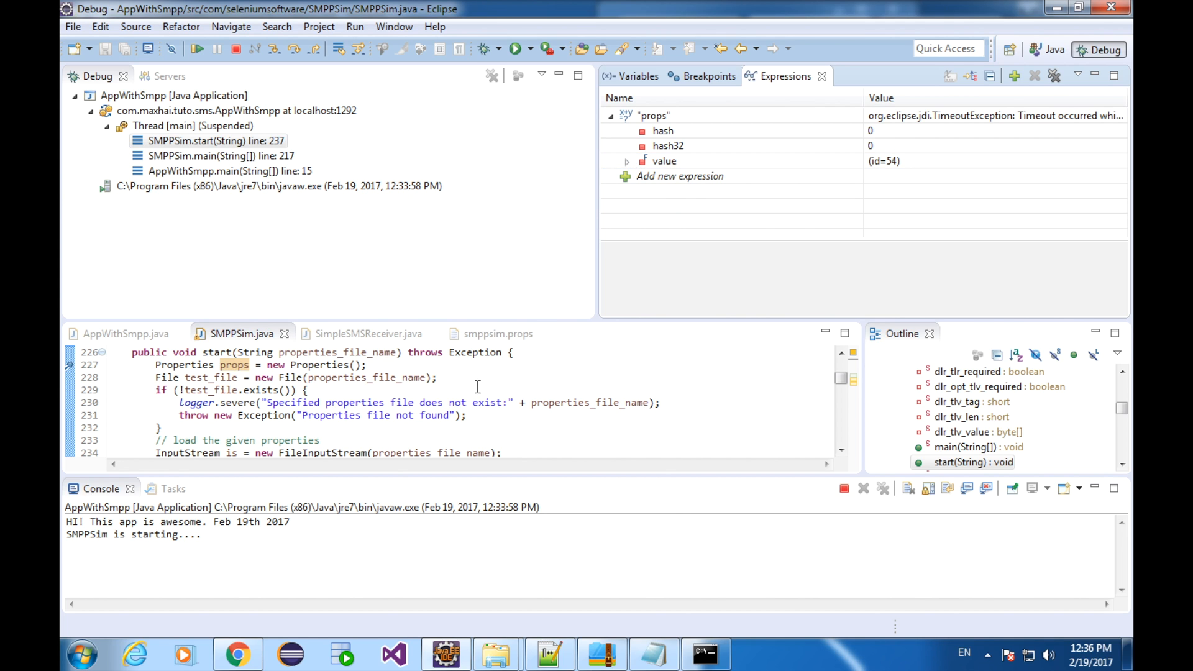
click(841, 450)
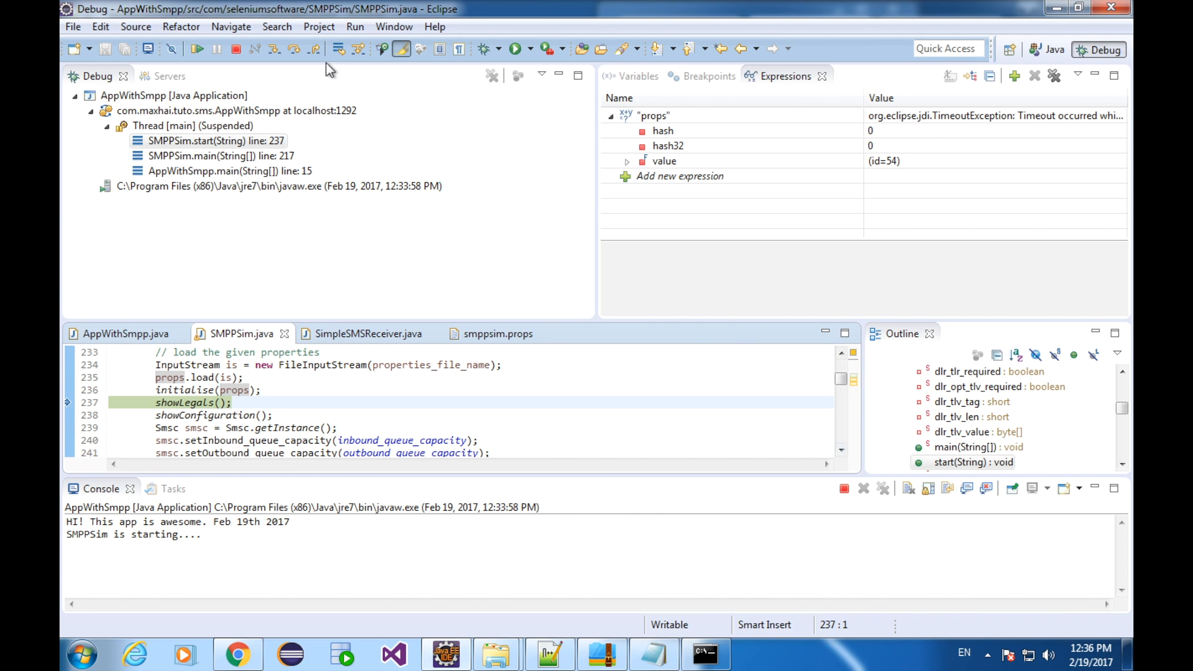
Step: Step over showConfiguration() to line 239 and expand props > table > [2] to read its entry
click(296, 49)
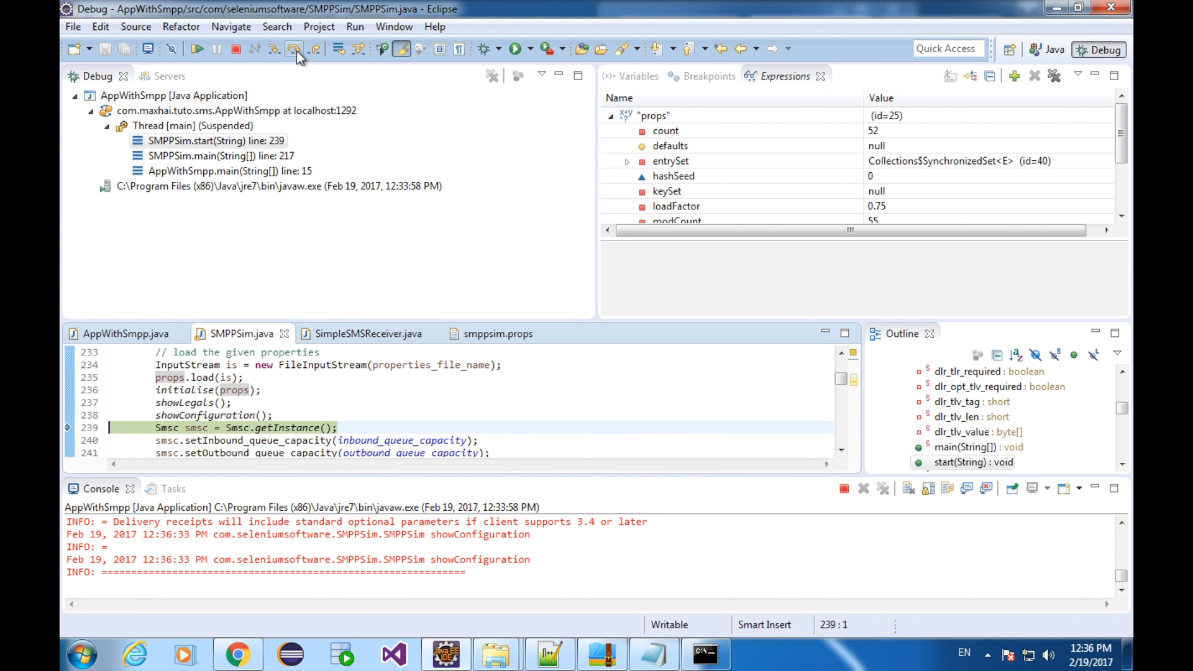
click(626, 160)
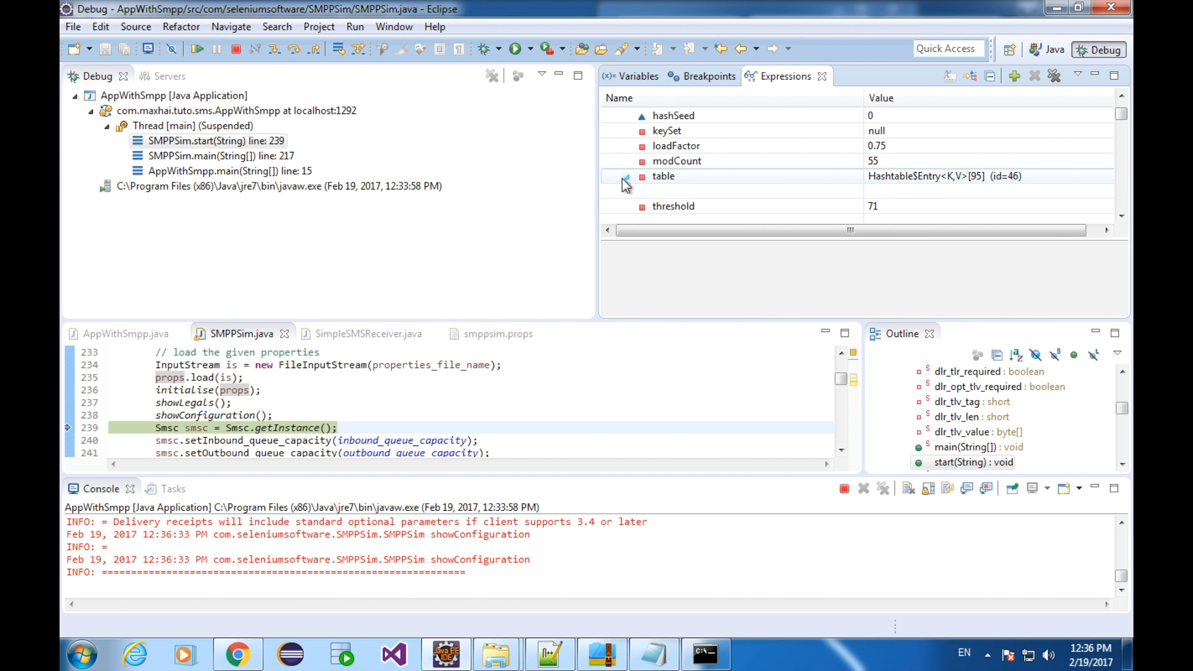
click(626, 175)
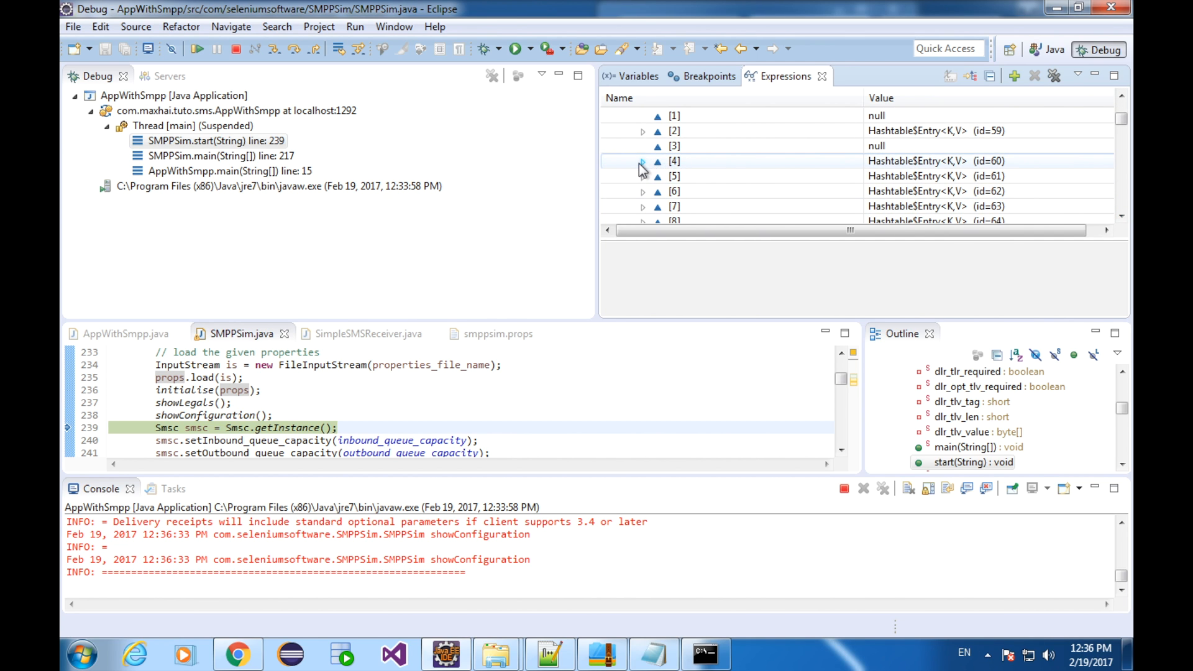
click(642, 162)
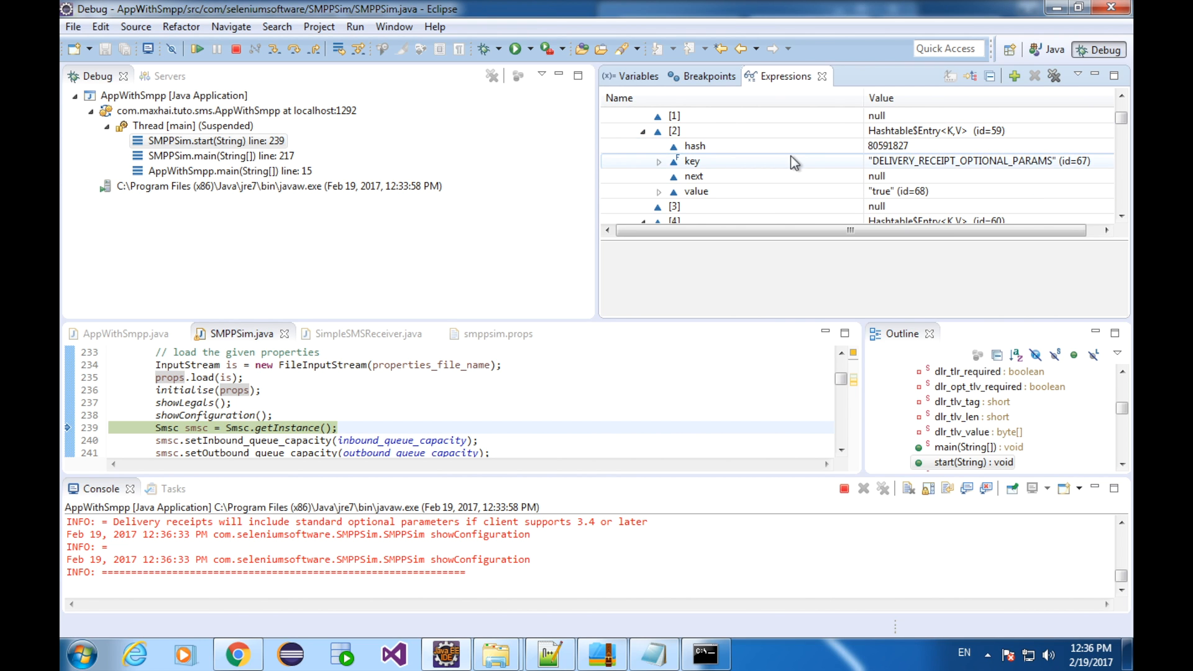
mouse_move(1003, 170)
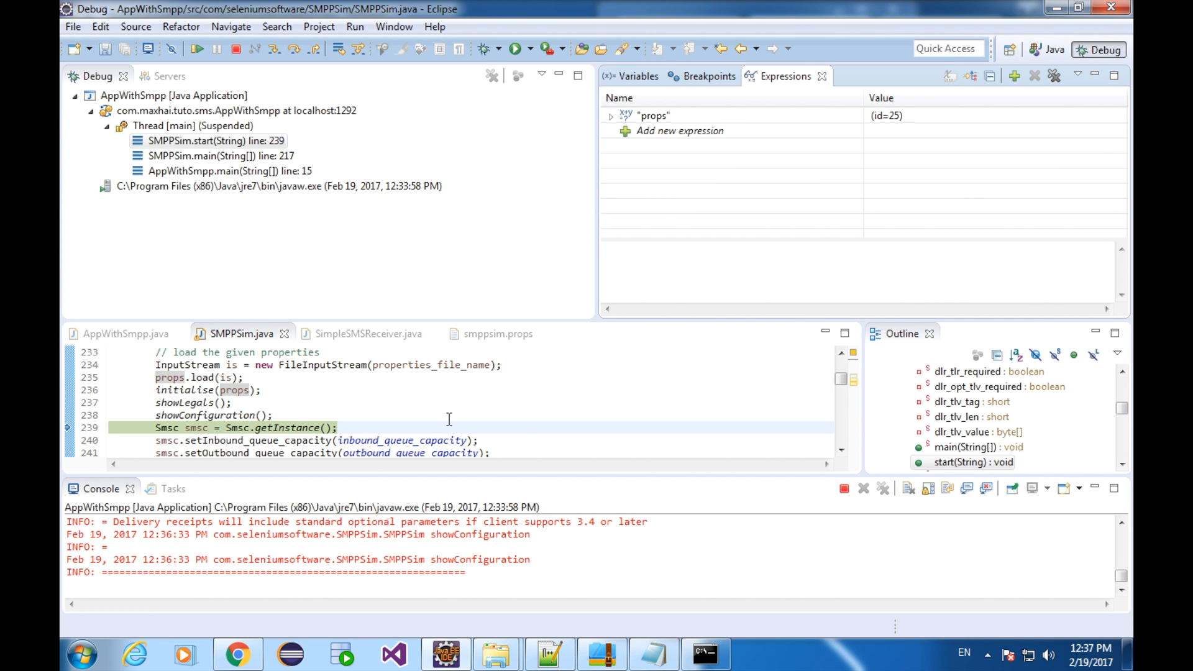
Step: Terminate the AppWithSmpp debug session and select the terminated launch
click(236, 48)
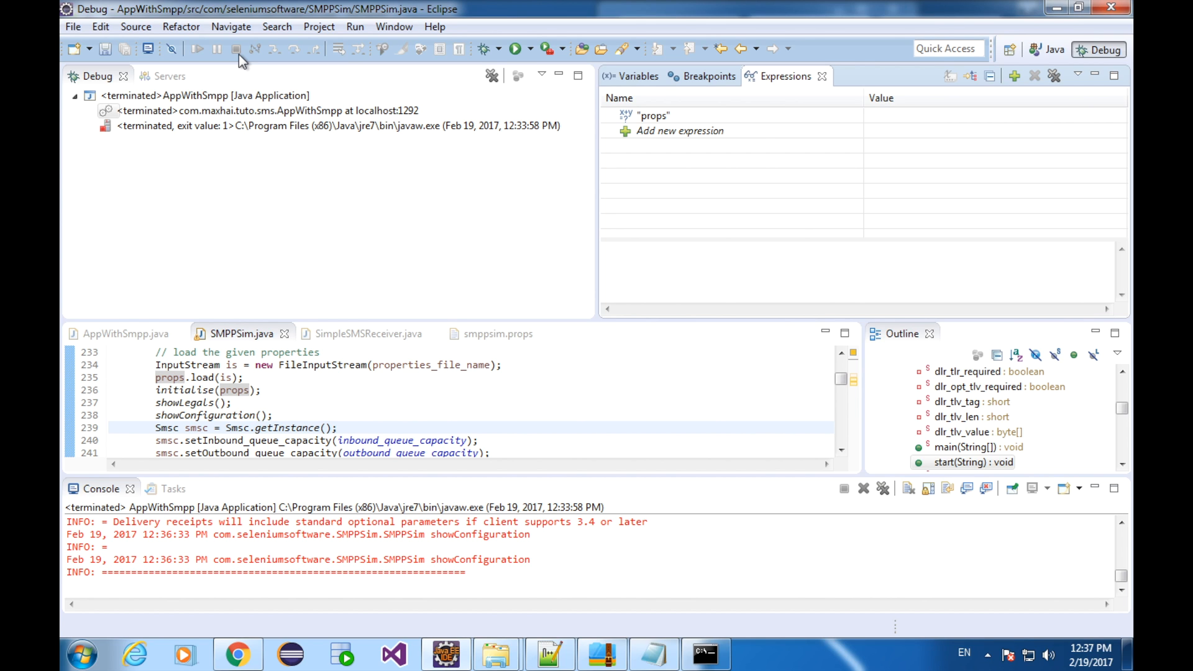
mouse_move(285, 50)
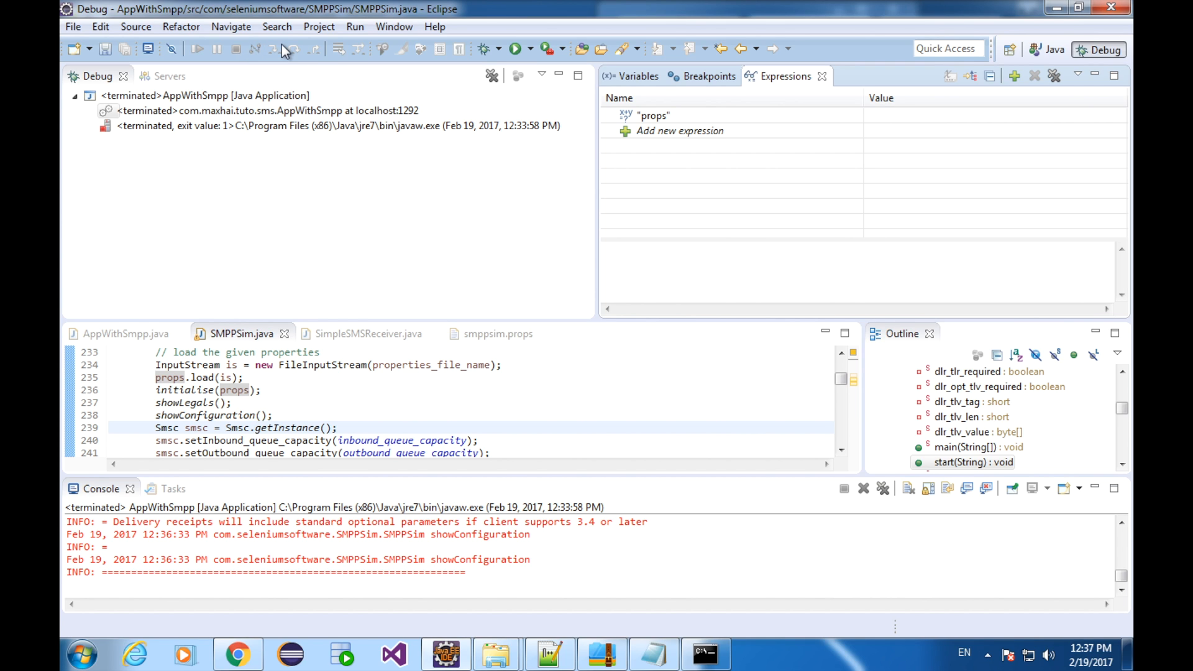
click(265, 111)
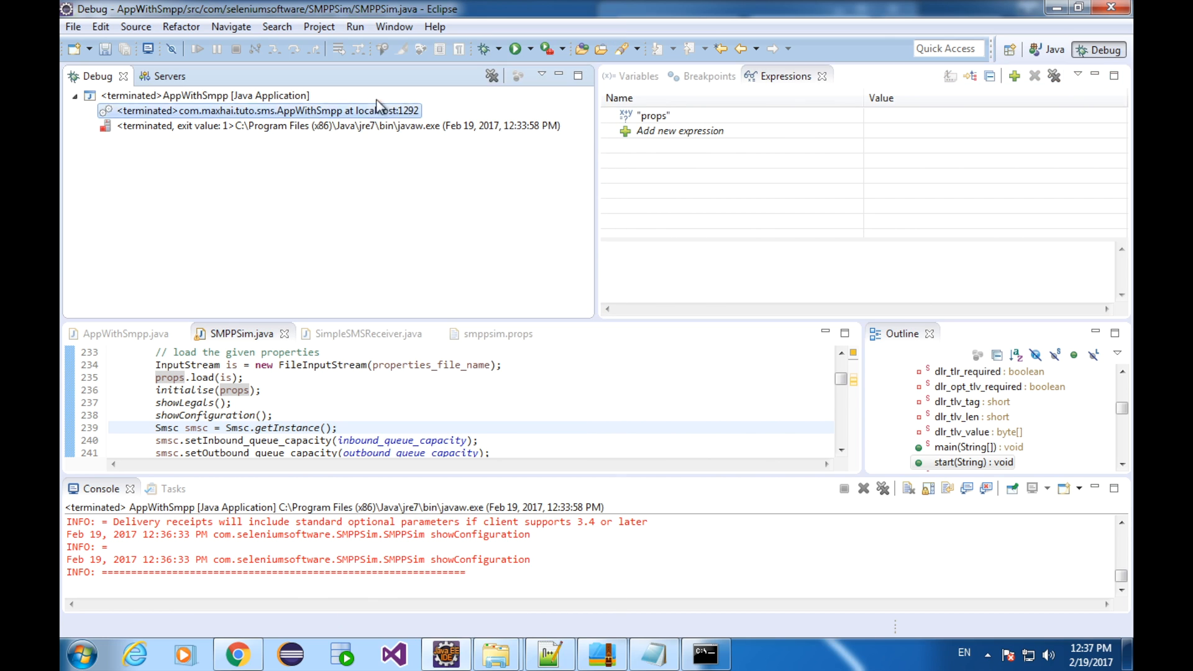
click(394, 26)
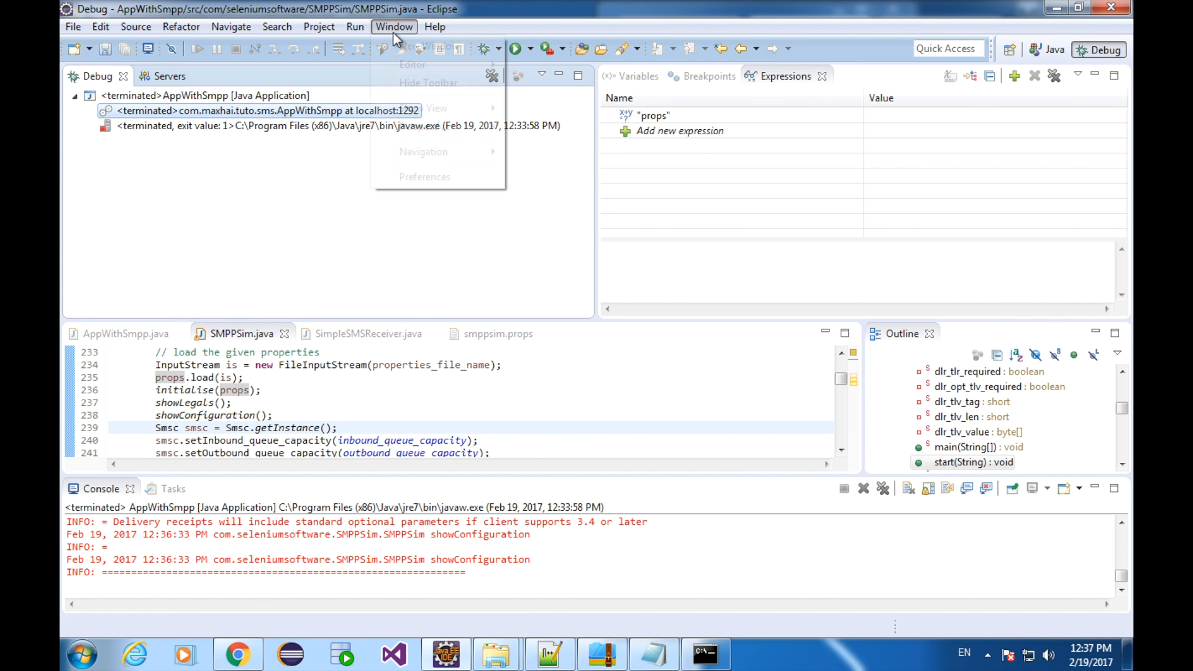